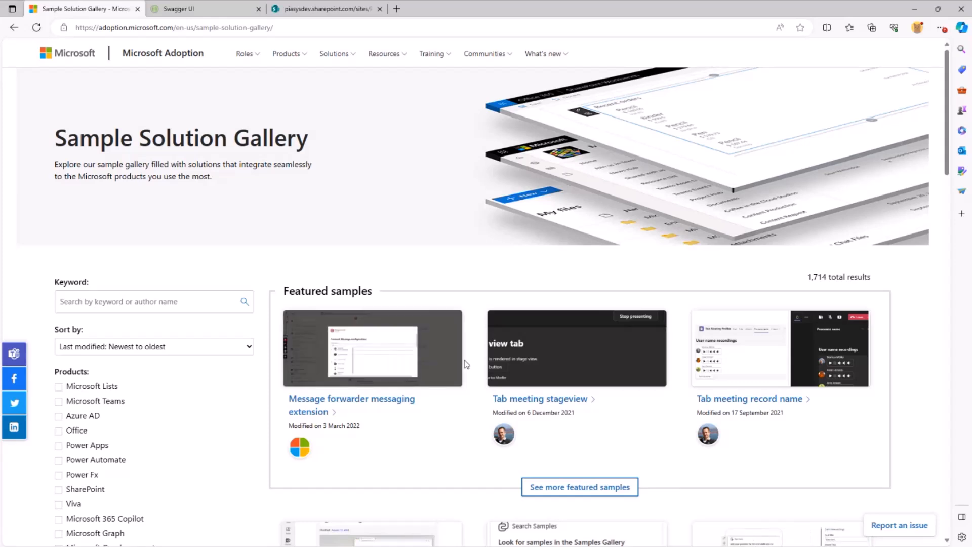
pyautogui.moveTo(334, 53)
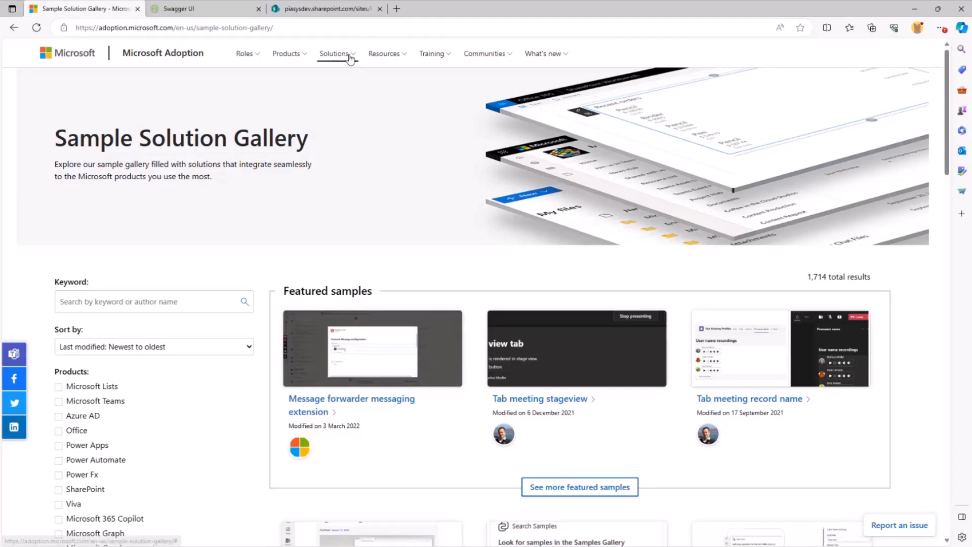
# Search the Sample Solution Gallery for 'teams', narrowing 1,714 results to 463
pyautogui.click(334, 53)
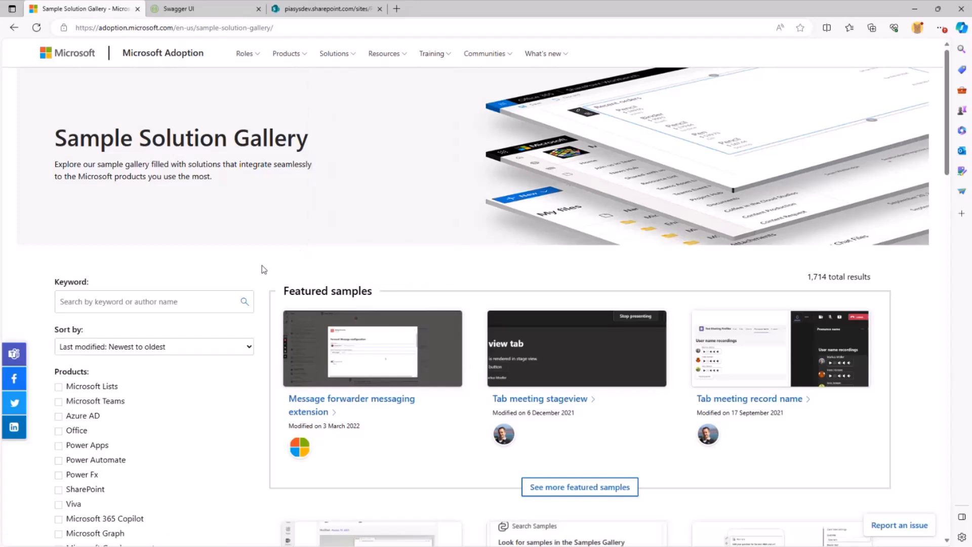
pyautogui.scroll(-3)
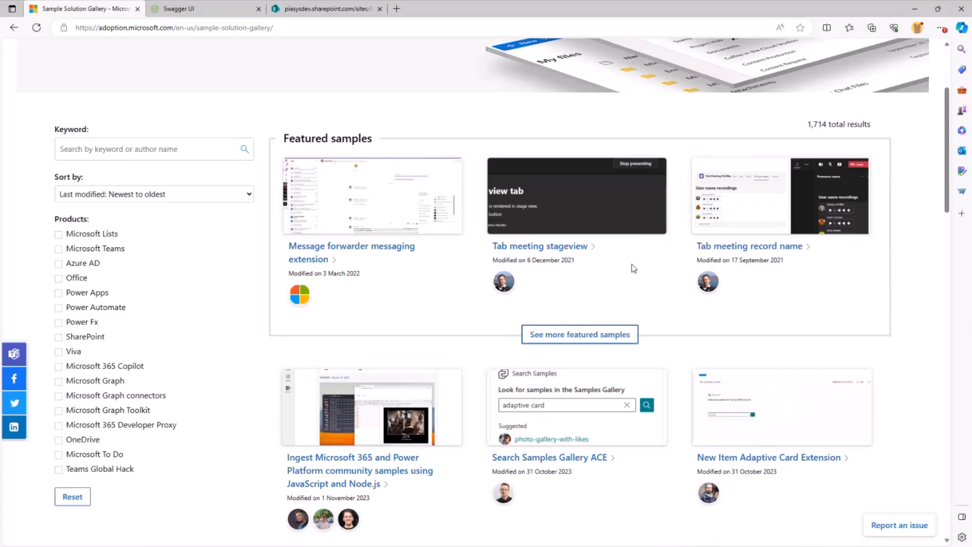
pyautogui.scroll(-3)
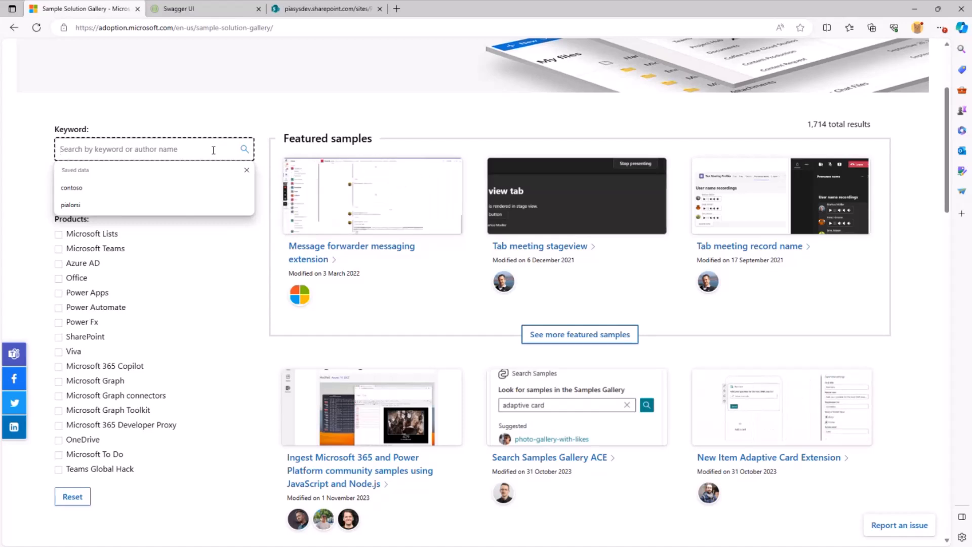
pyautogui.write('teams')
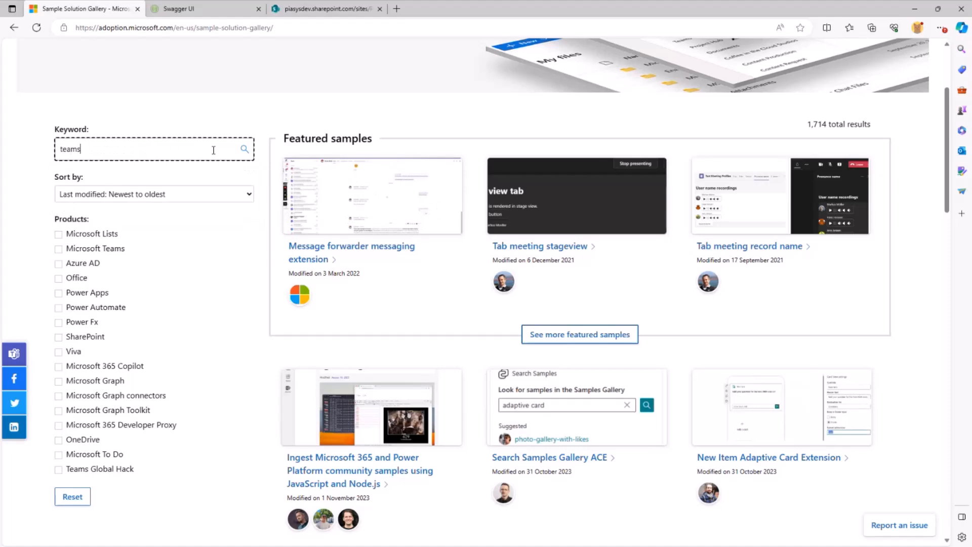
pyautogui.click(243, 149)
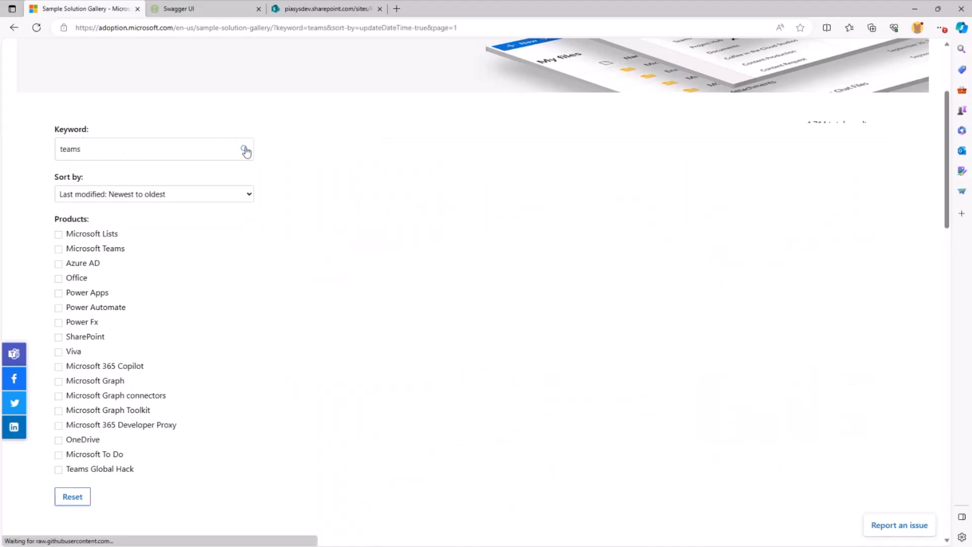
pyautogui.click(245, 149)
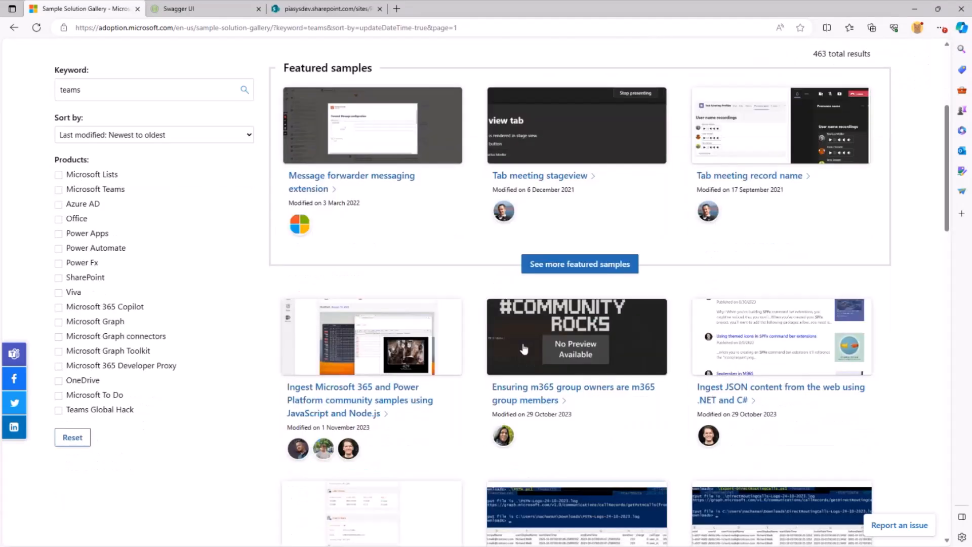
pyautogui.scroll(3)
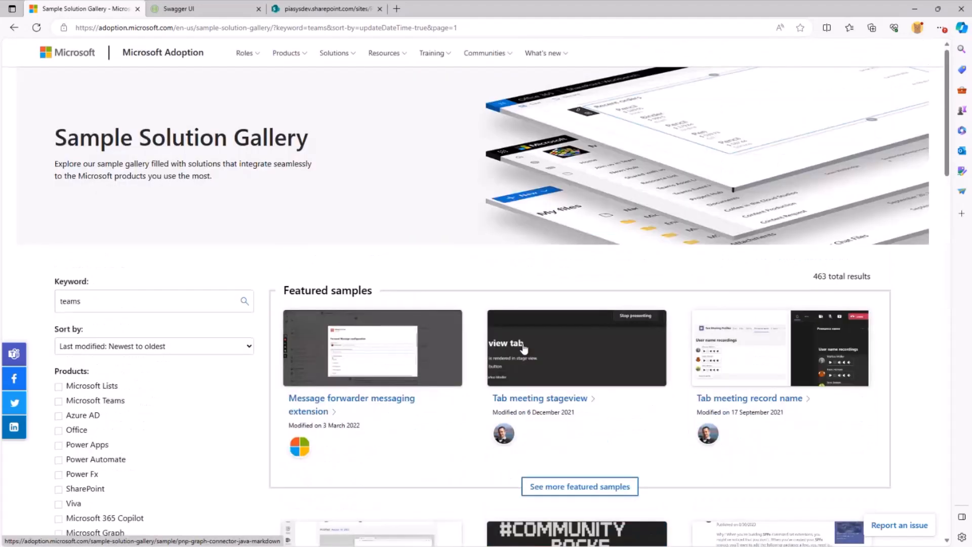
pyautogui.moveTo(292, 205)
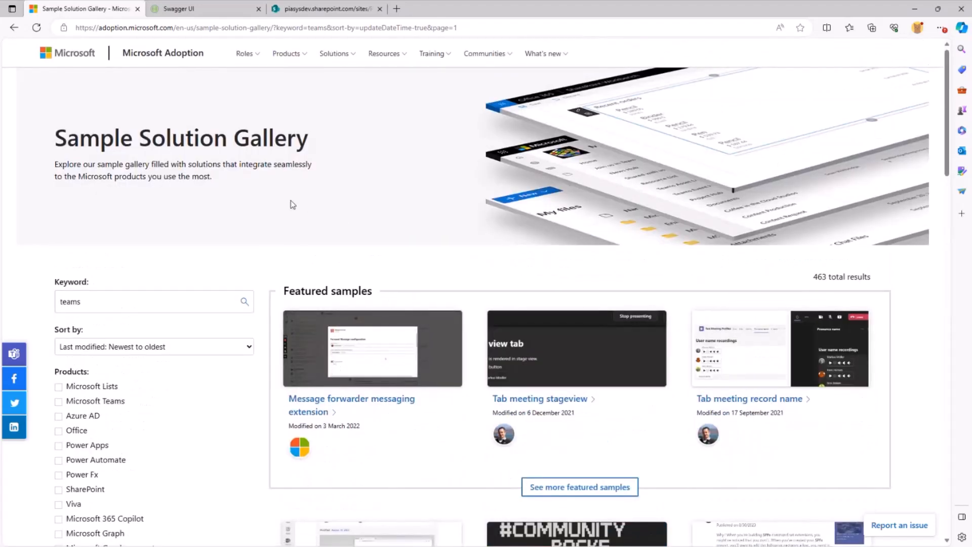
# Check the Swagger searchSamples response for 'viva', highlighting its total of 89, then return to the workbench
pyautogui.click(192, 8)
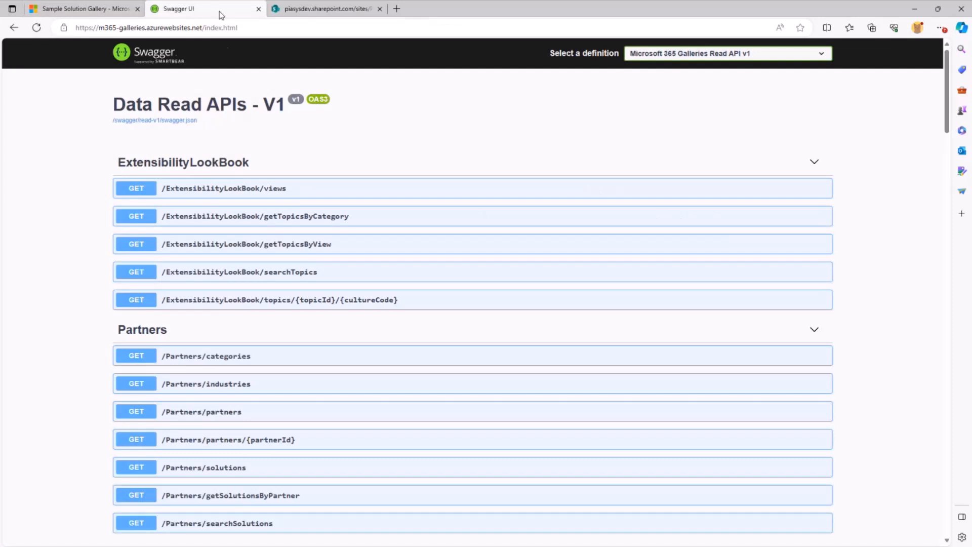
pyautogui.moveTo(221, 134)
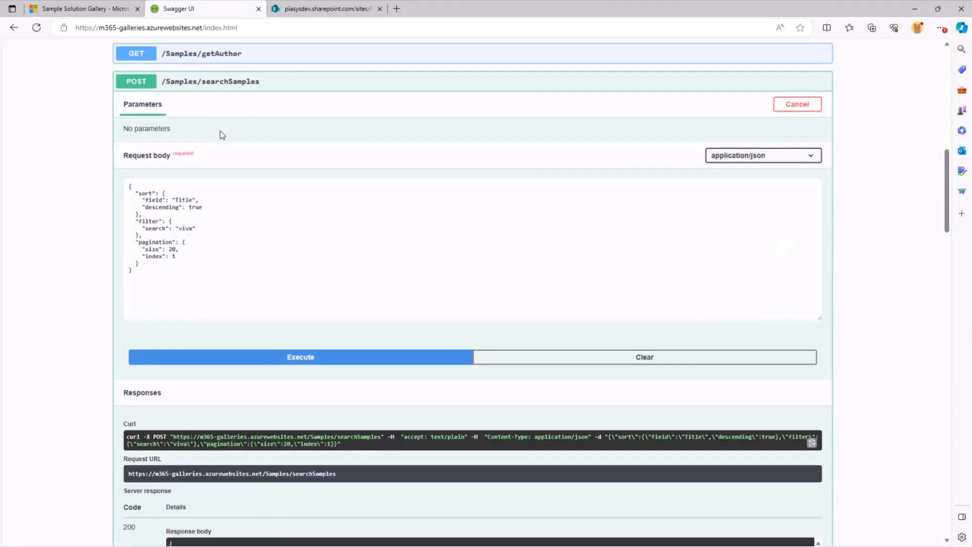
pyautogui.moveTo(265, 100)
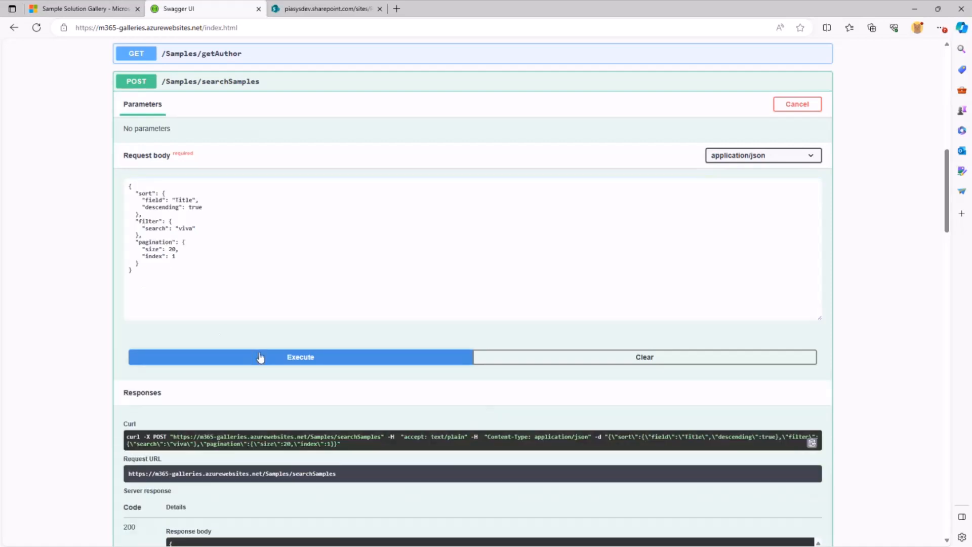
pyautogui.scroll(-3)
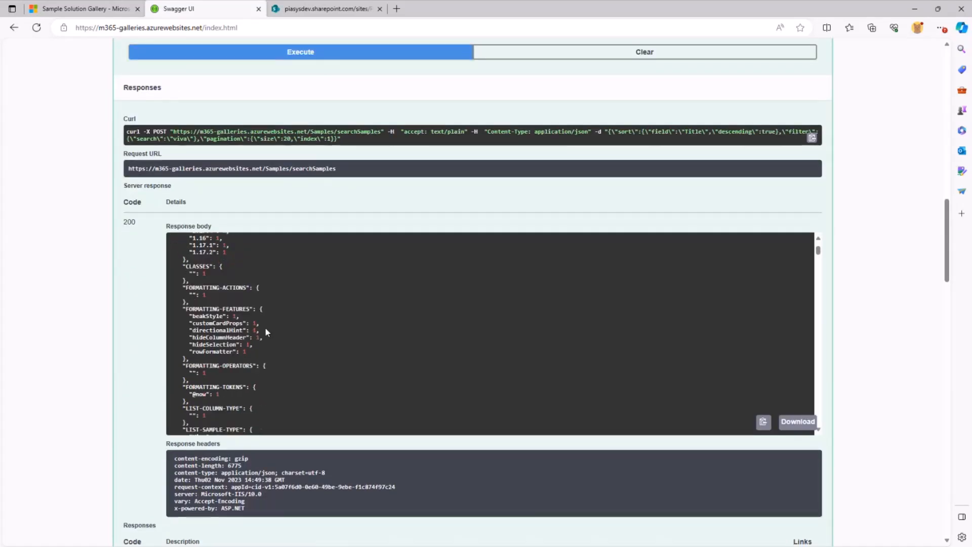
pyautogui.scroll(3)
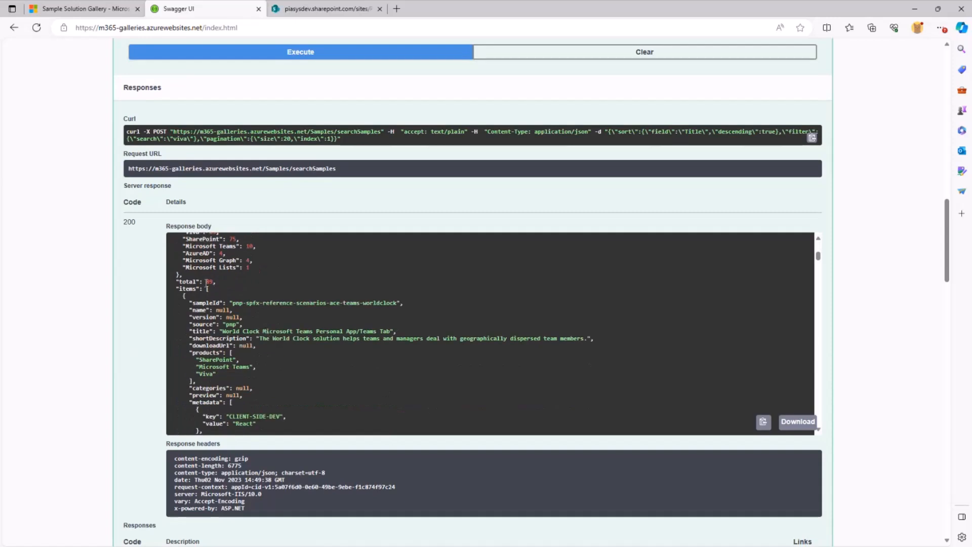
pyautogui.doubleClick(207, 282)
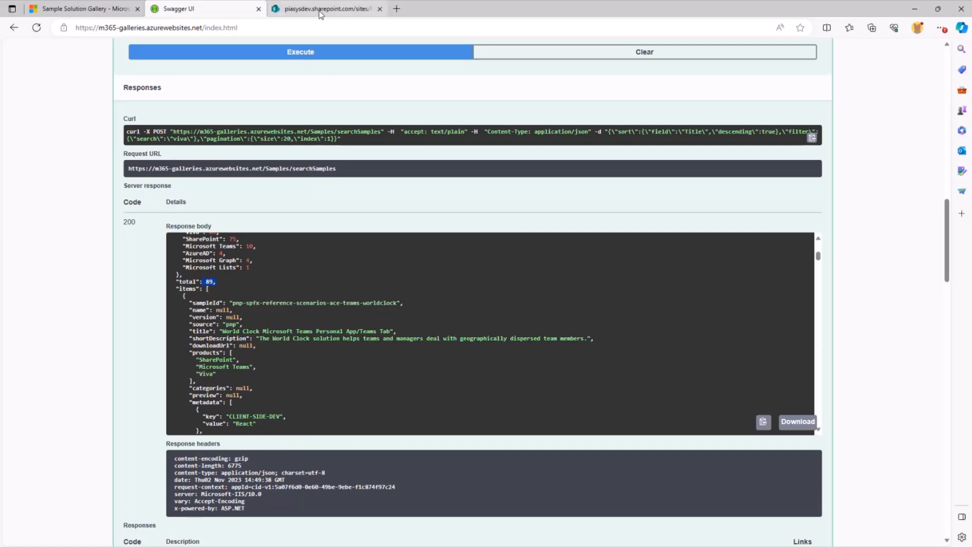
pyautogui.click(322, 9)
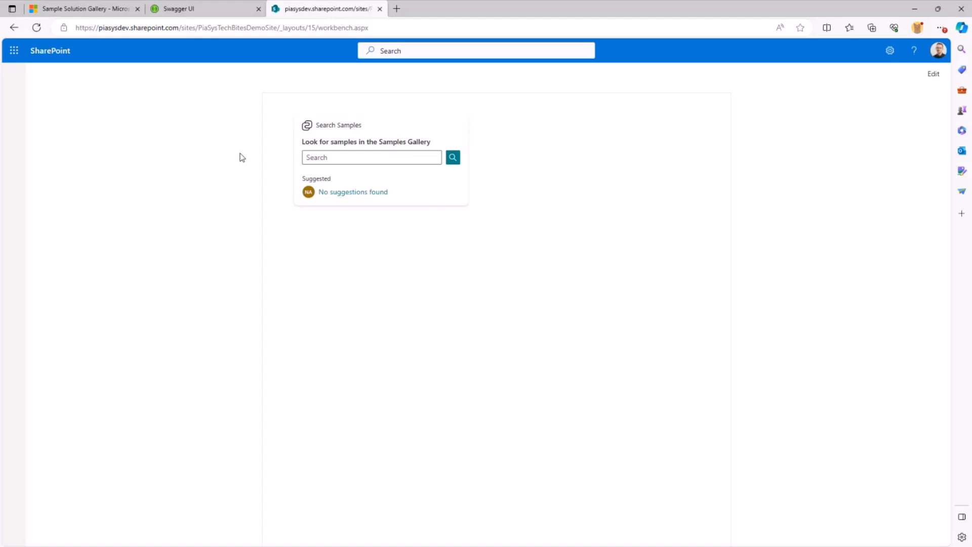
pyautogui.moveTo(449, 180)
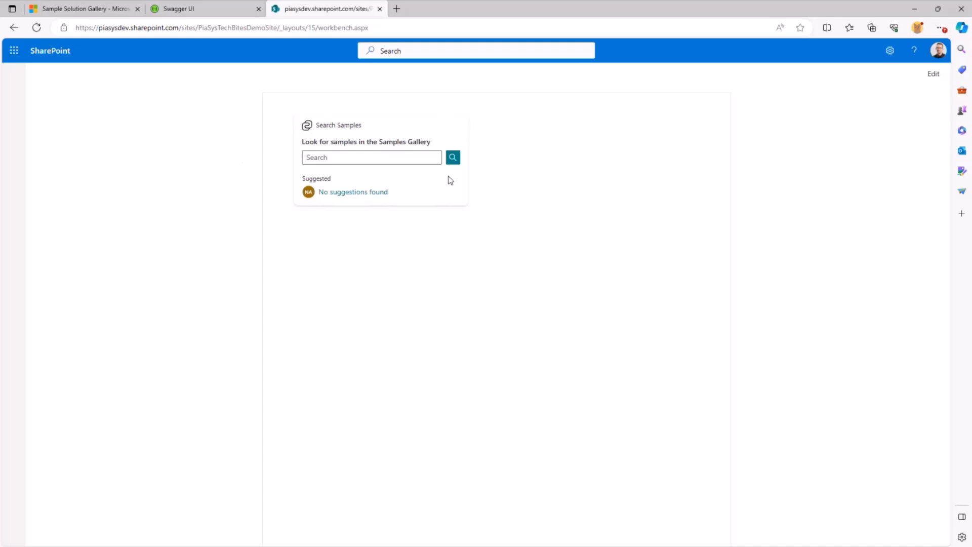
# Search 'teams' from the card, then enter 'viva' in the Samples Search quick view
pyautogui.click(370, 157)
pyautogui.write('teams')
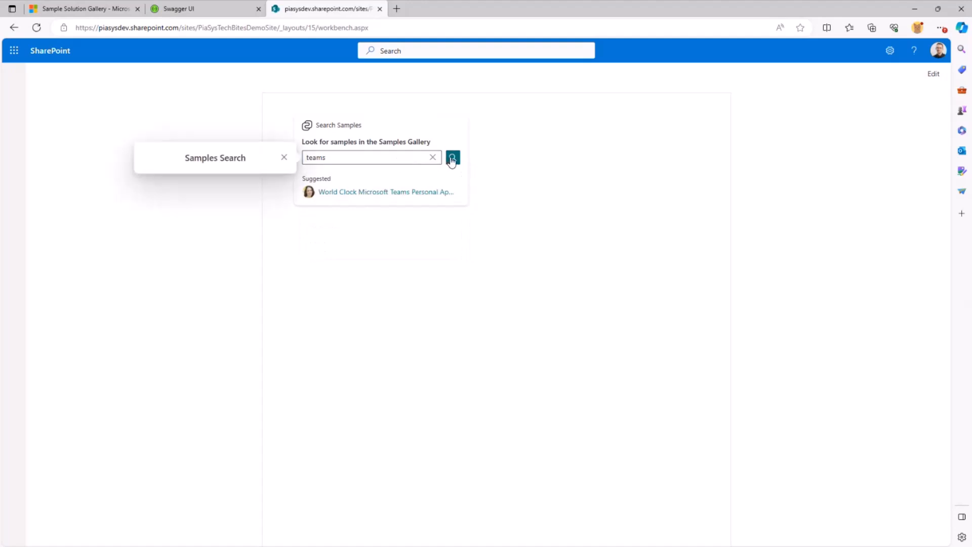
pyautogui.click(452, 158)
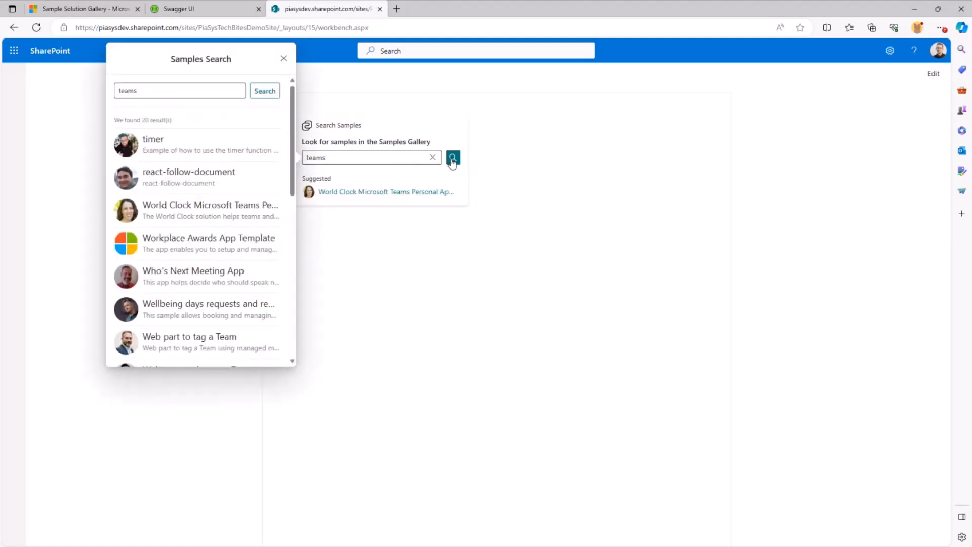
pyautogui.moveTo(191, 321)
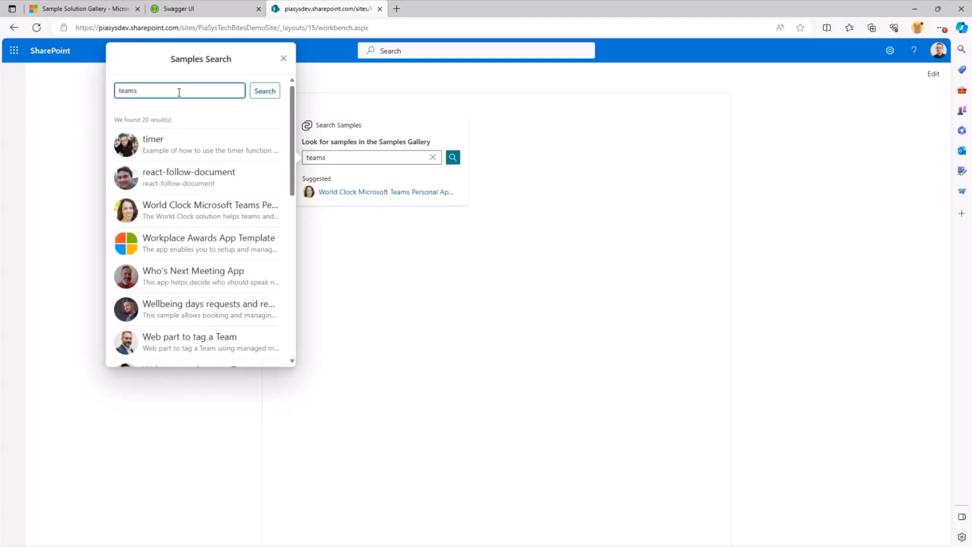
pyautogui.write('viva')
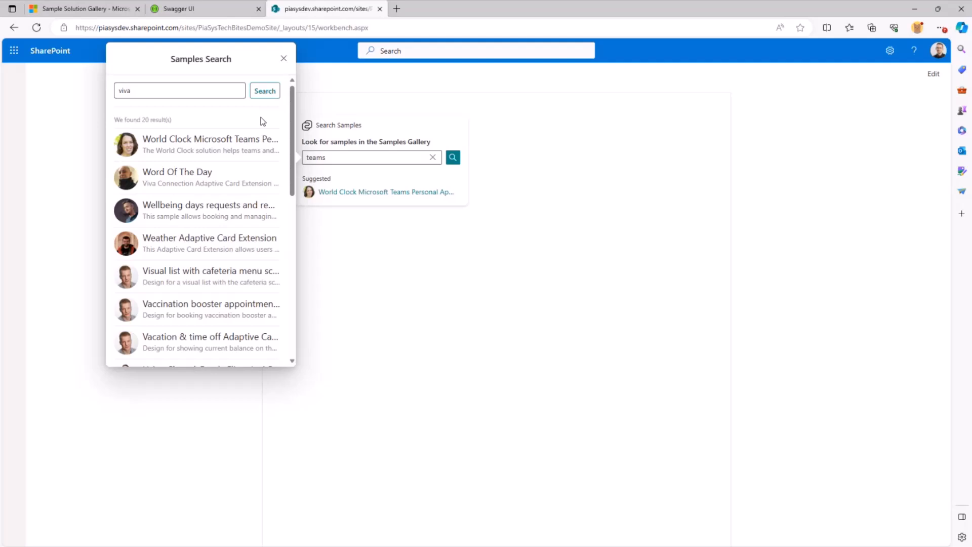
pyautogui.moveTo(175, 153)
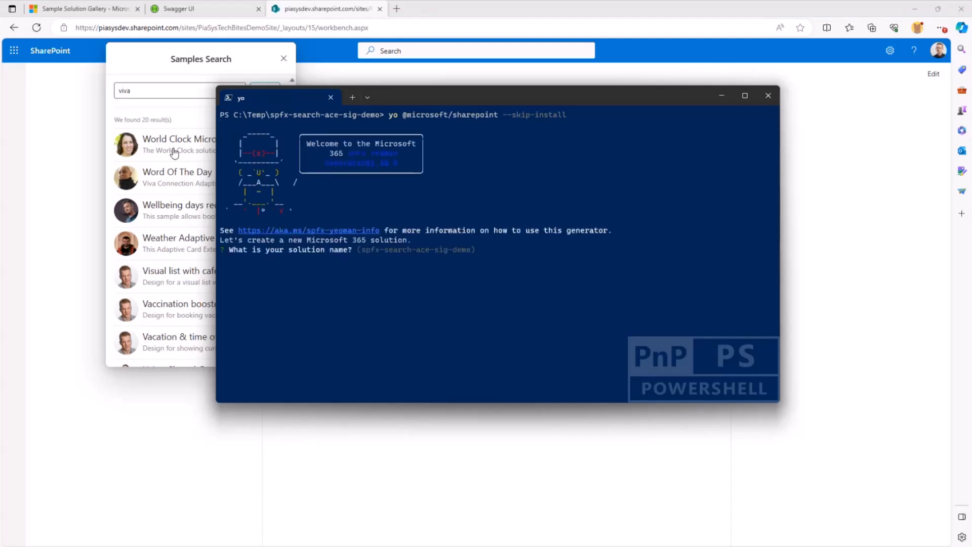
# Accept the default solution name and choose an Adaptive Card Extension with the Search Card Template
pyautogui.press('Return')
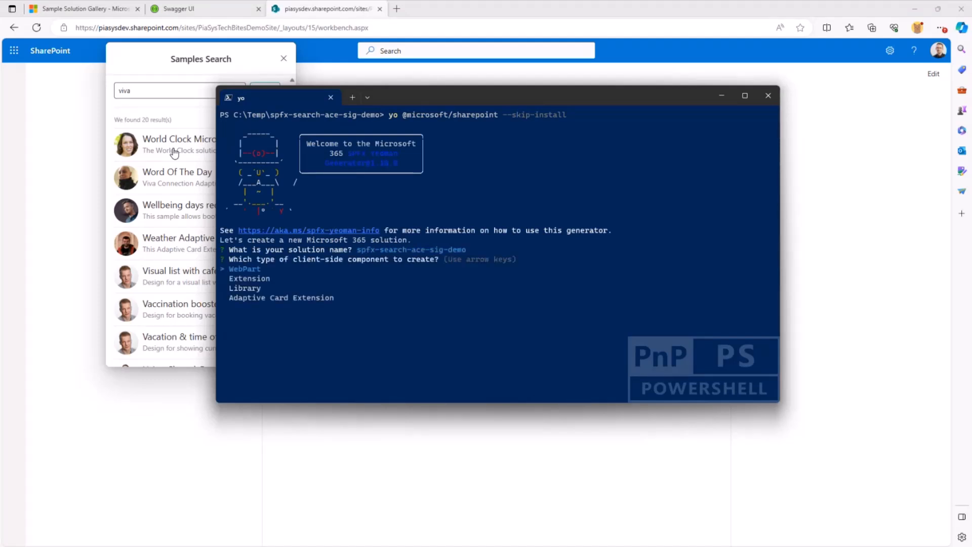
pyautogui.press('down')
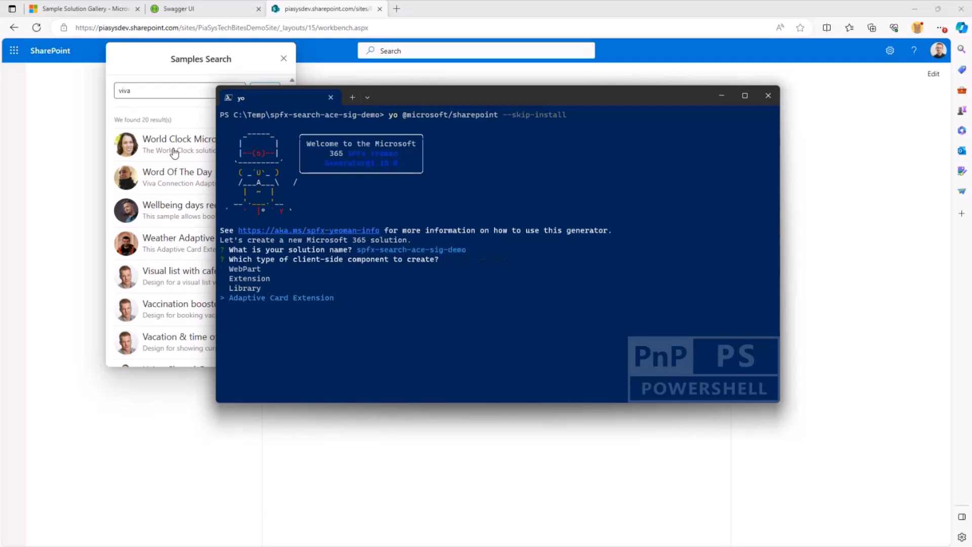
pyautogui.press('Return')
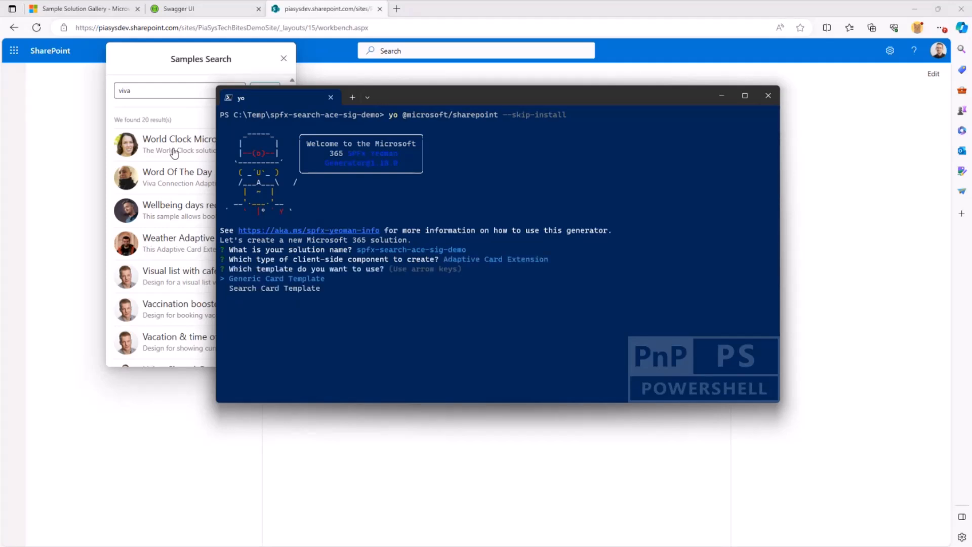
pyautogui.press('Down')
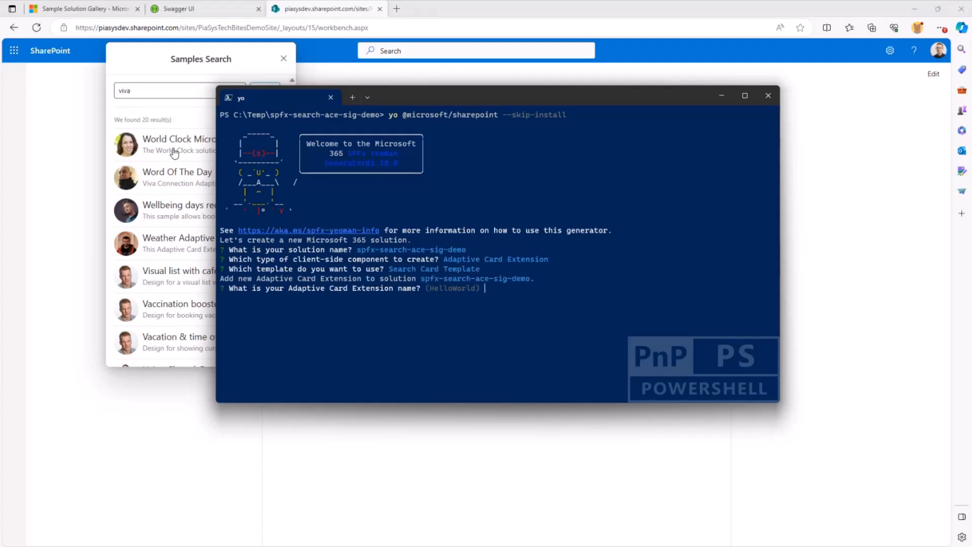
# Name the extension SearchCard and open the project with 'code .'
pyautogui.write('Sear')
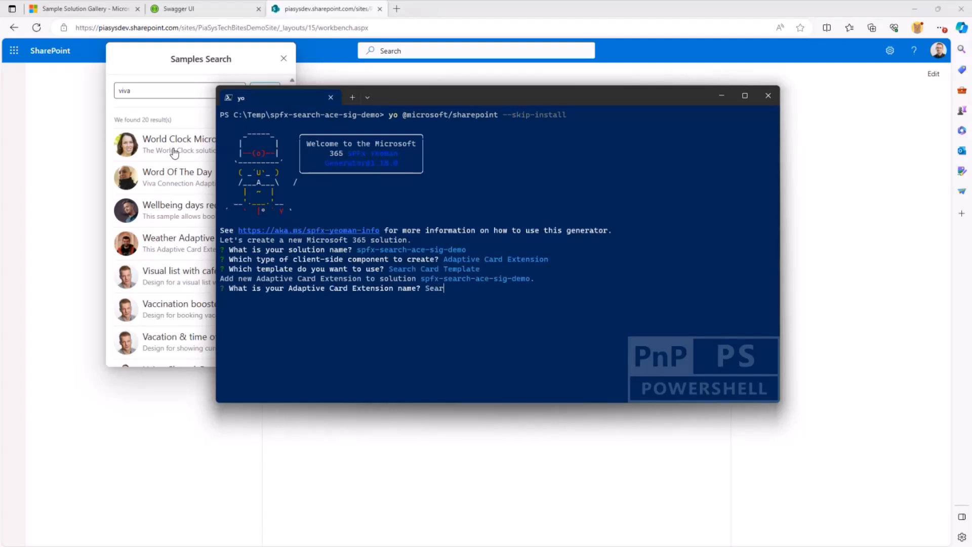
pyautogui.write('ch')
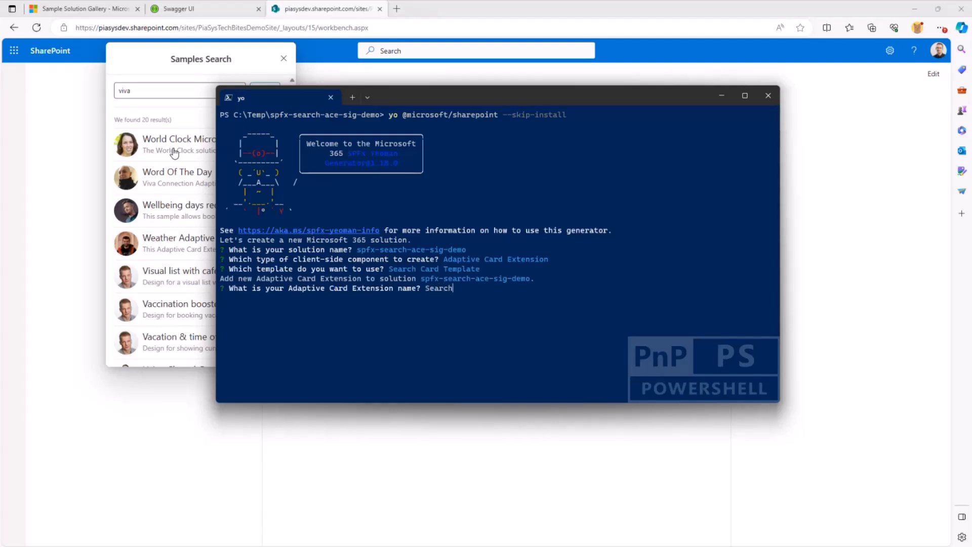
pyautogui.write('Card')
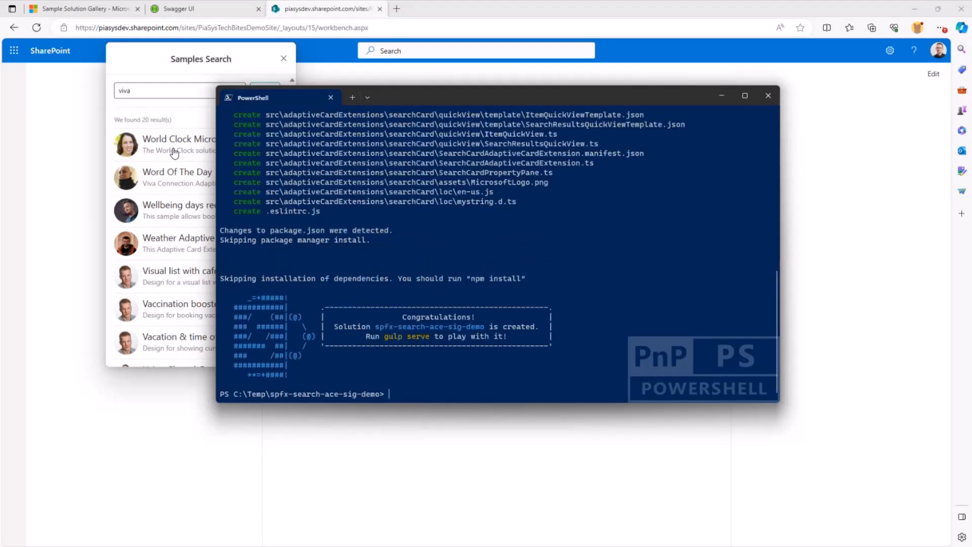
pyautogui.write('code .')
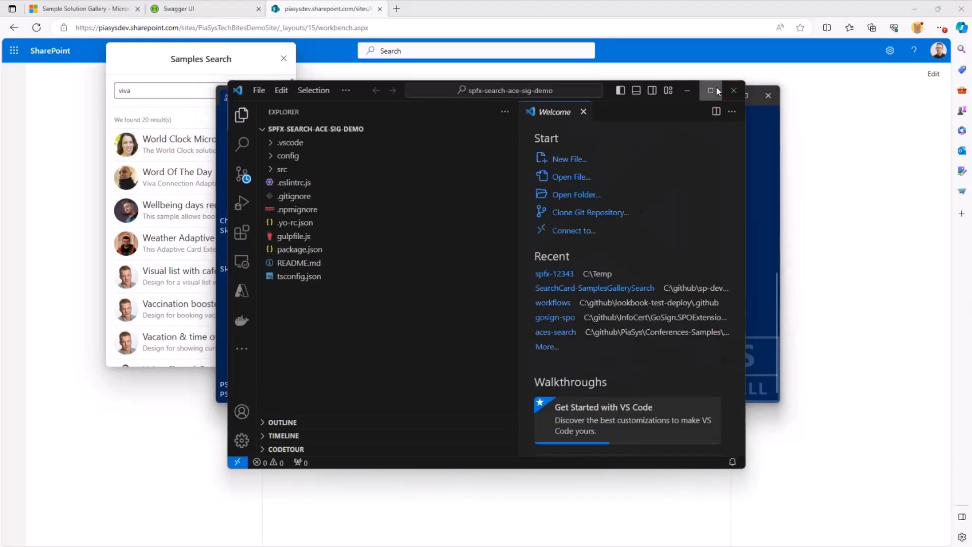
# Maximize VS Code, open src/SearchCardAdaptiveCardExtension.ts, and expand the cardView folder
pyautogui.click(710, 90)
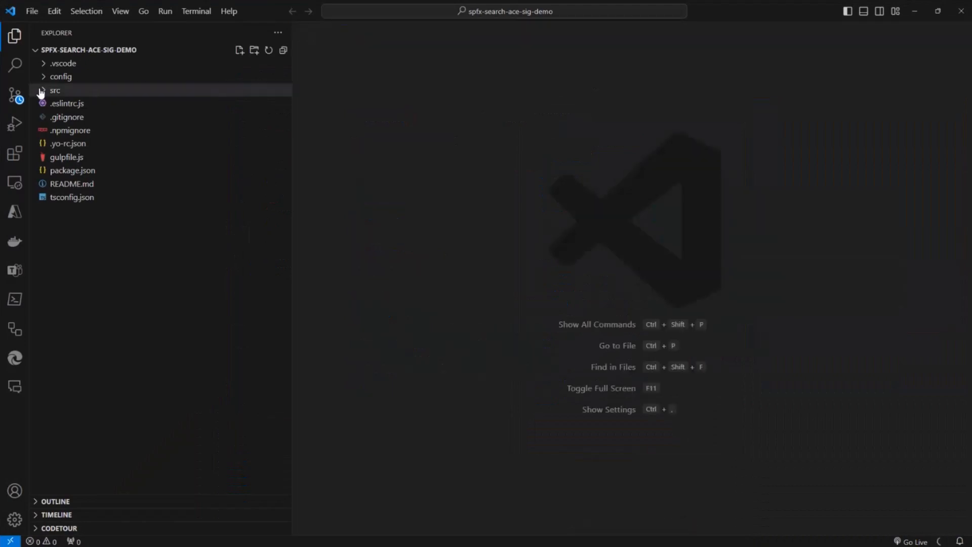
pyautogui.click(54, 90)
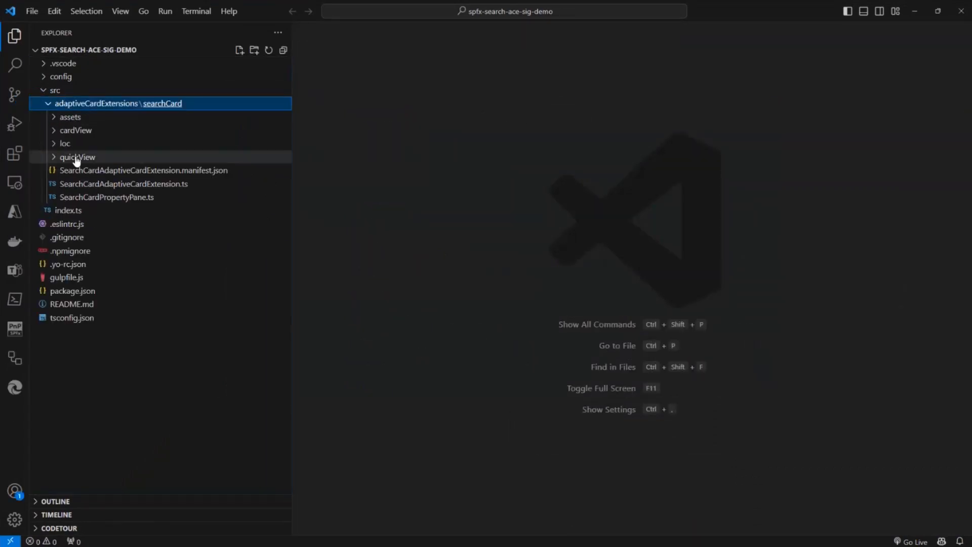
pyautogui.click(122, 183)
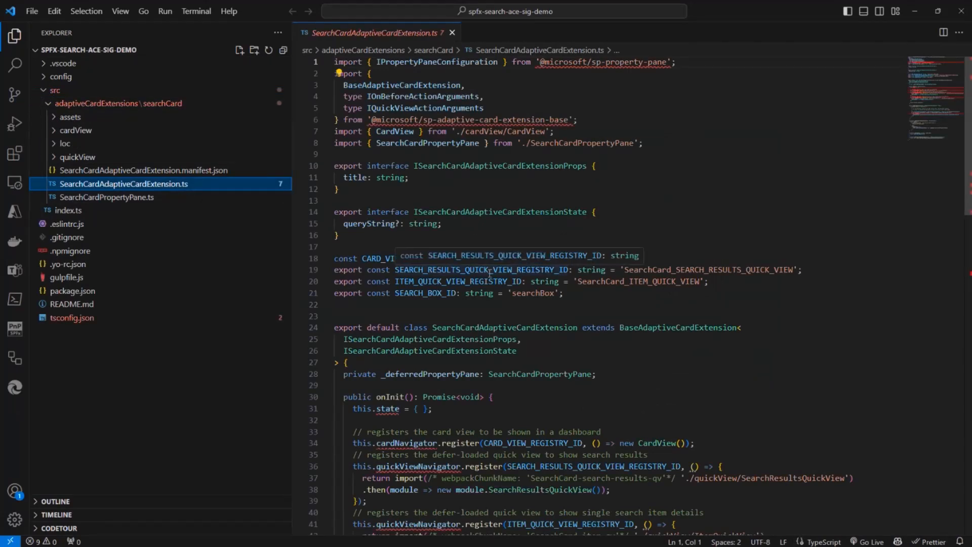
pyautogui.scroll(-3)
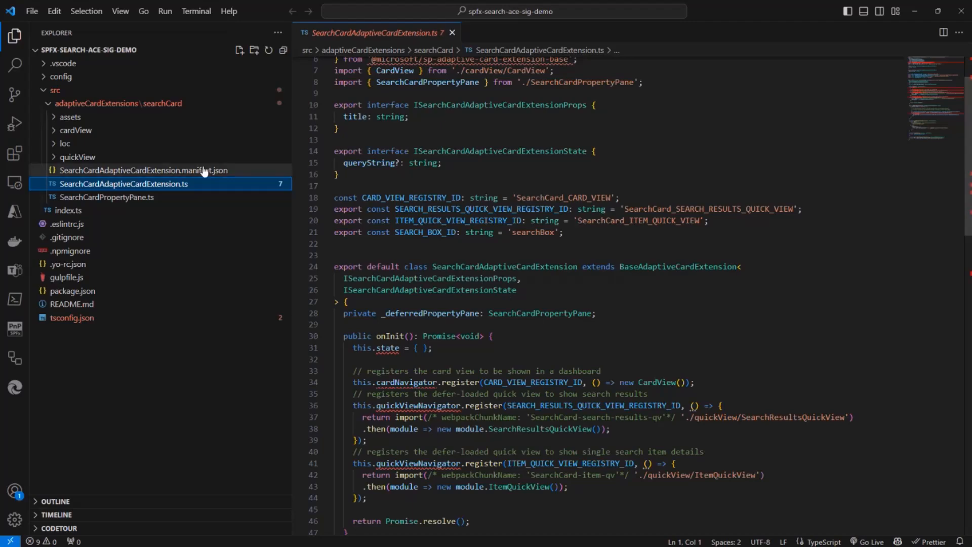
pyautogui.click(76, 130)
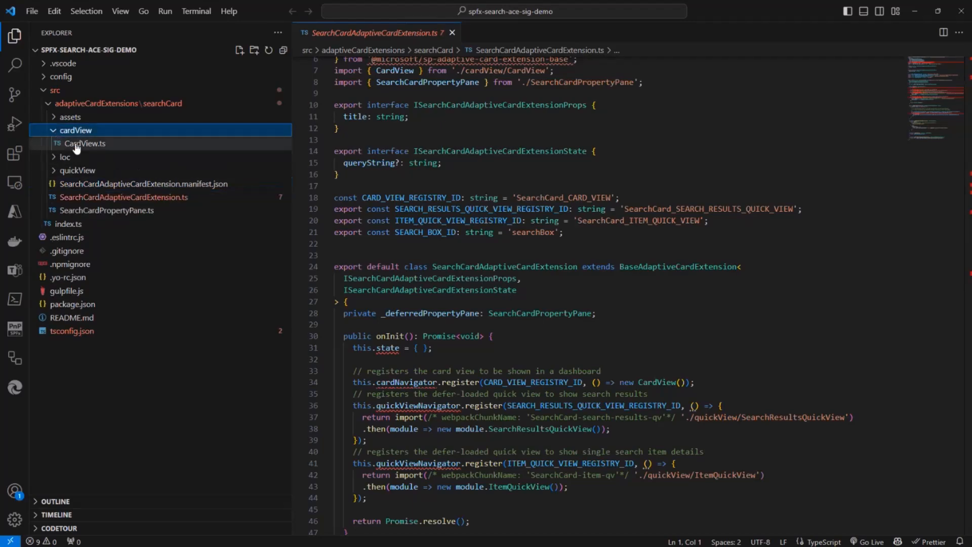
# Open CardView.ts and review cardViewParameters, highlighting the search box body definition
pyautogui.click(85, 143)
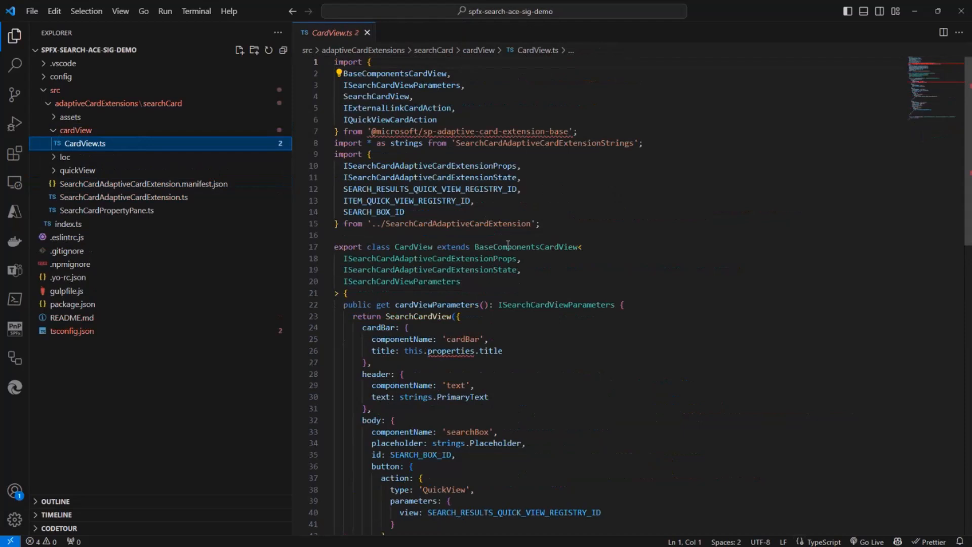
pyautogui.doubleClick(527, 246)
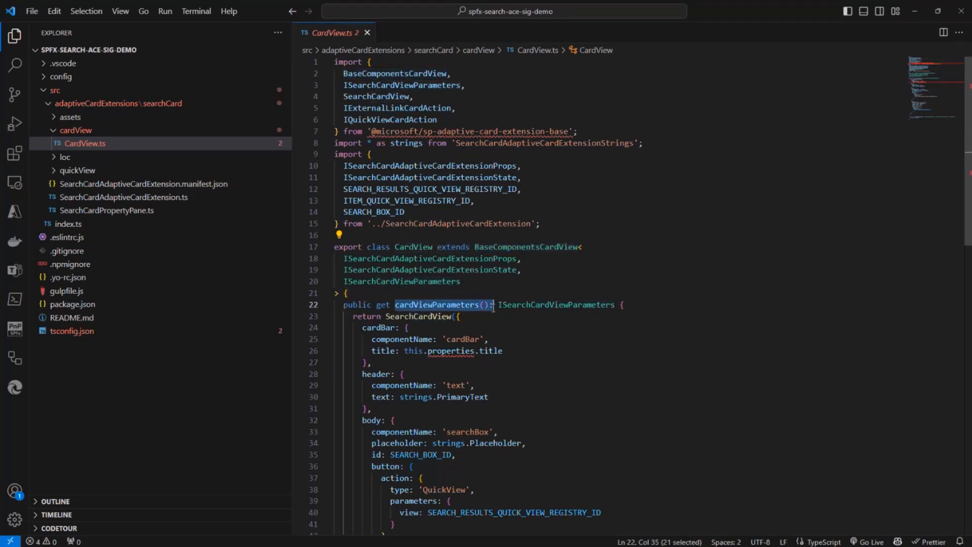
pyautogui.scroll(-3)
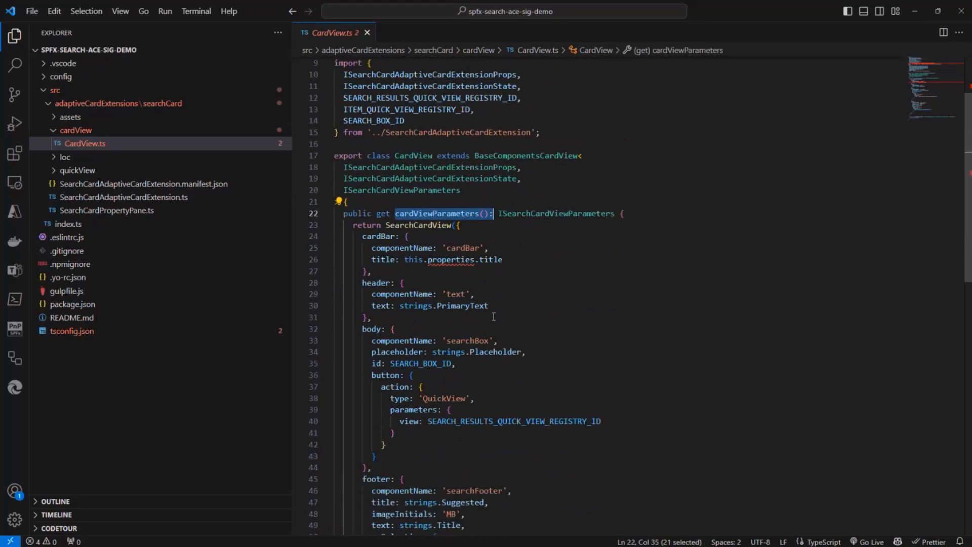
pyautogui.moveTo(440, 214)
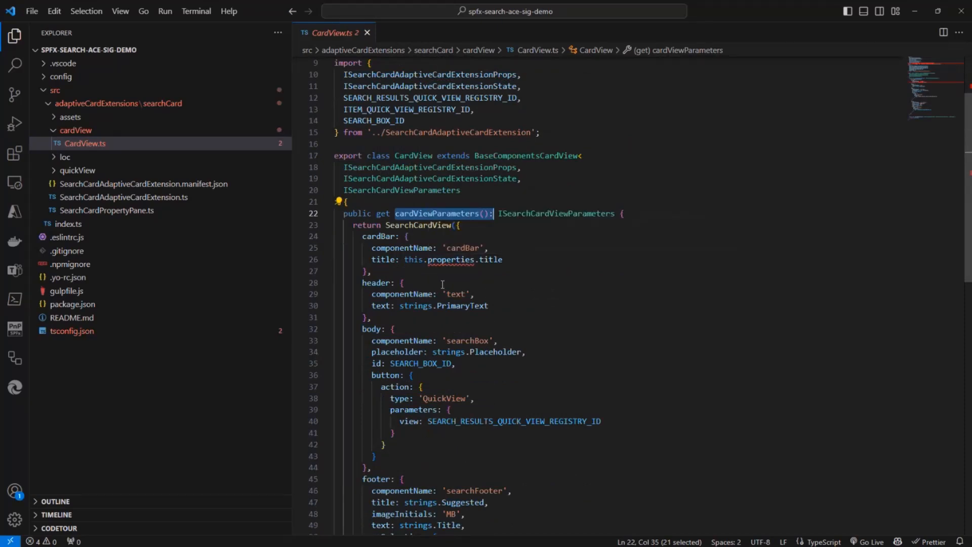
pyautogui.scroll(-3)
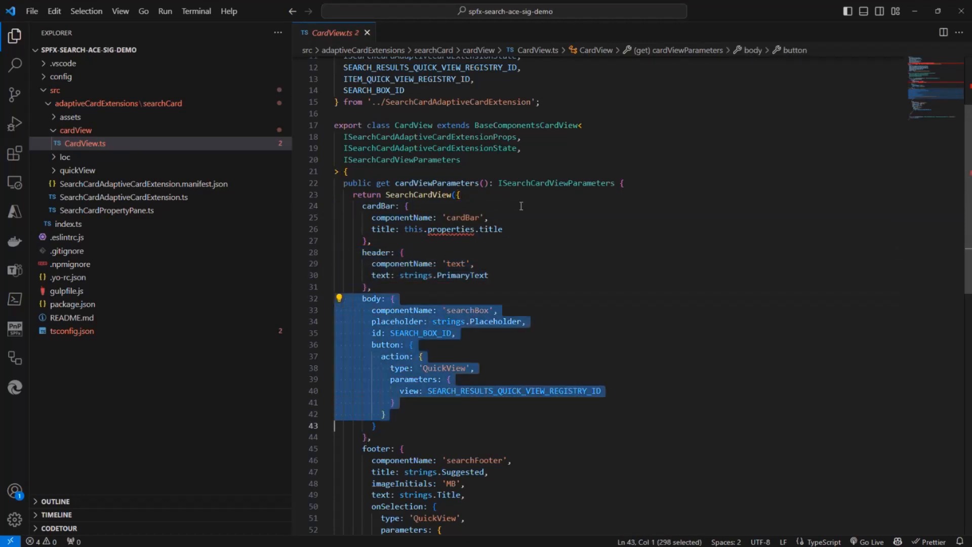
pyautogui.doubleClick(467, 310)
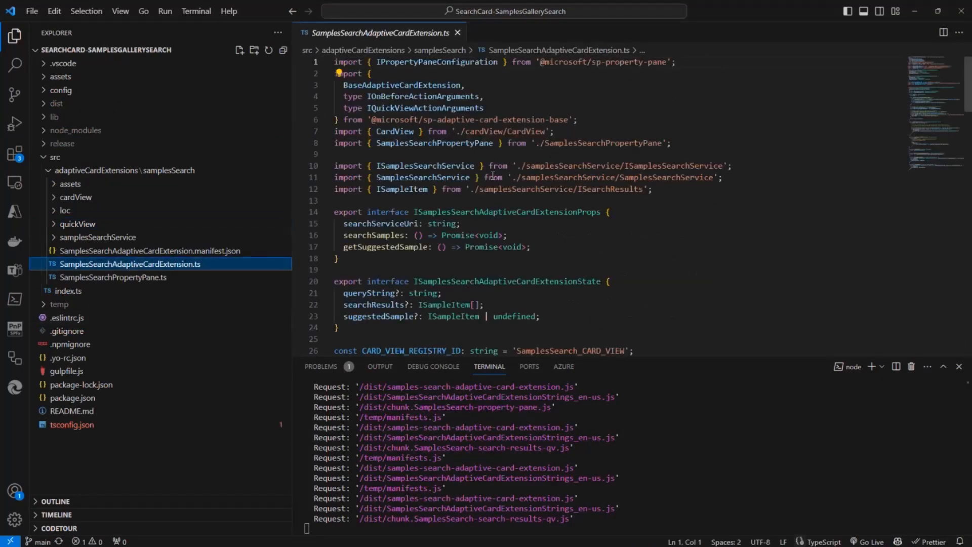
# Scroll to onInit and highlight the samples search service setup block
pyautogui.scroll(-3)
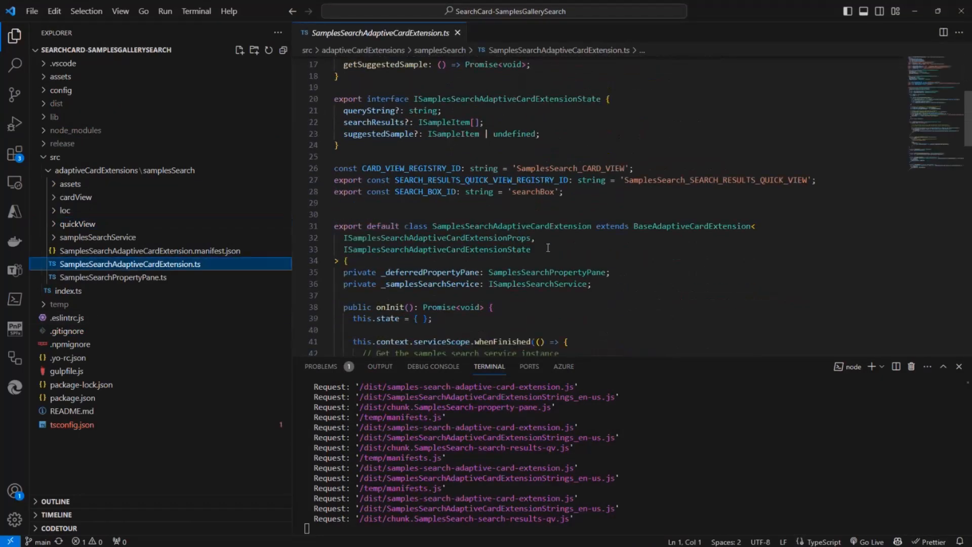
pyautogui.doubleClick(391, 246)
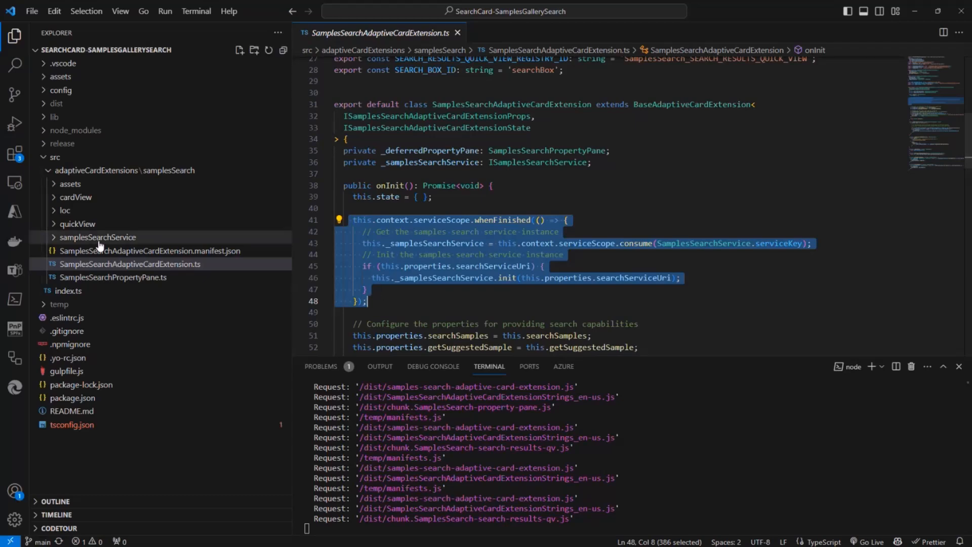
pyautogui.click(129, 263)
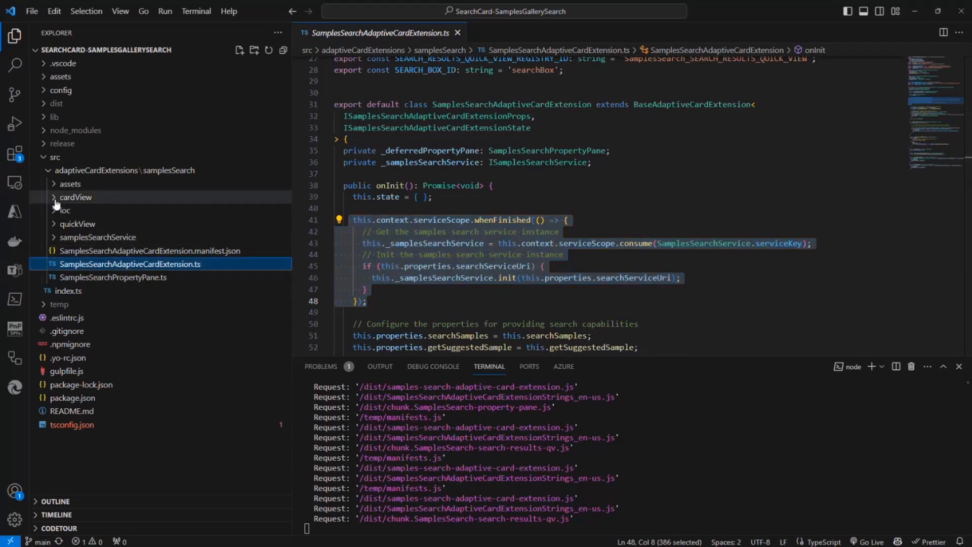
pyautogui.click(76, 210)
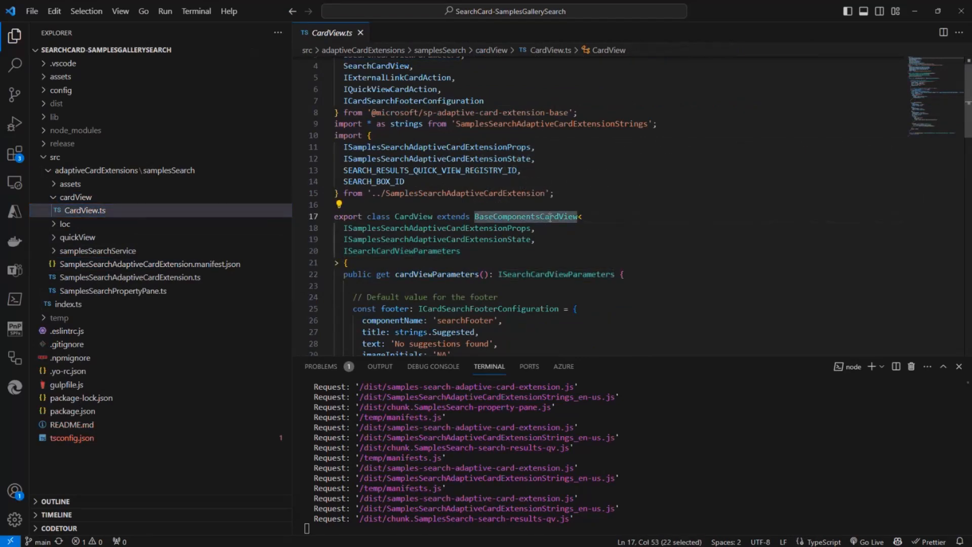
pyautogui.scroll(-3)
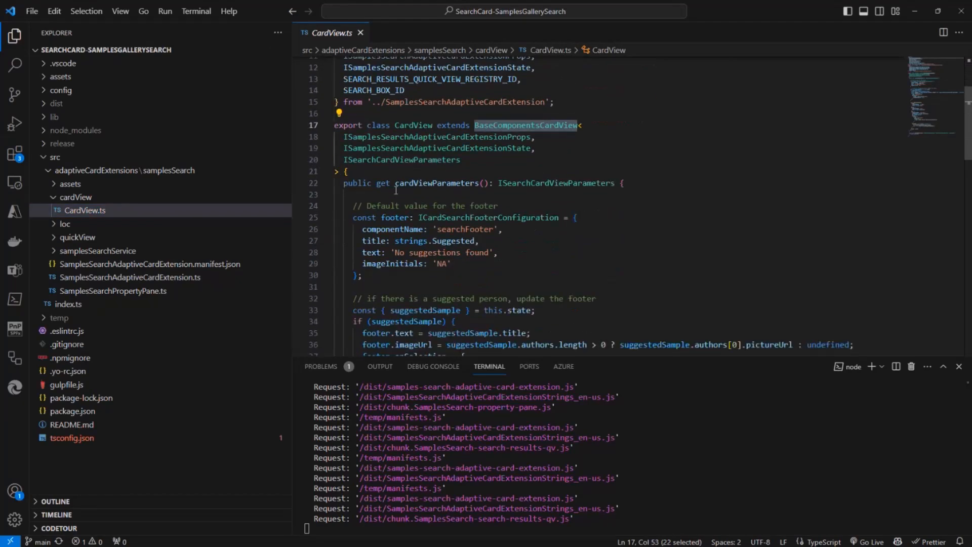
pyautogui.doubleClick(437, 183)
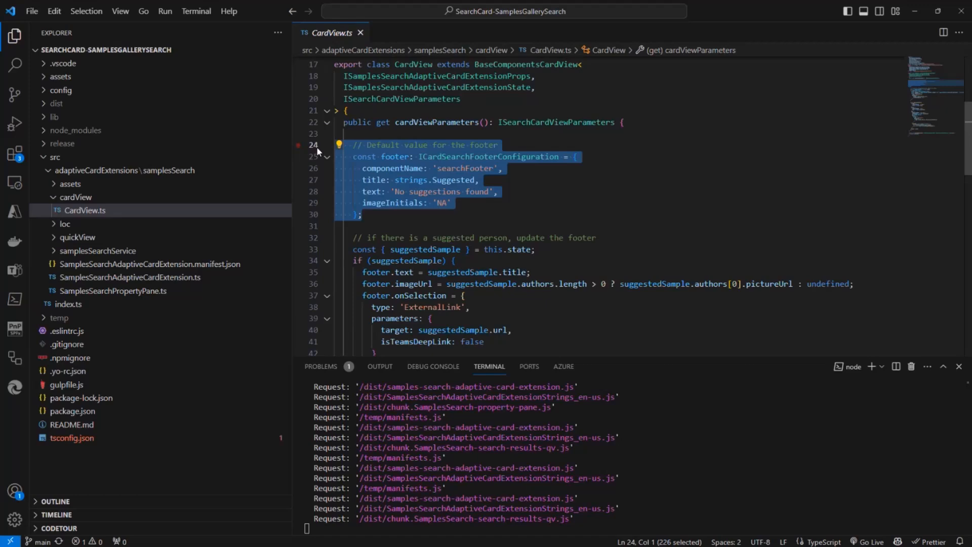
pyautogui.scroll(-3)
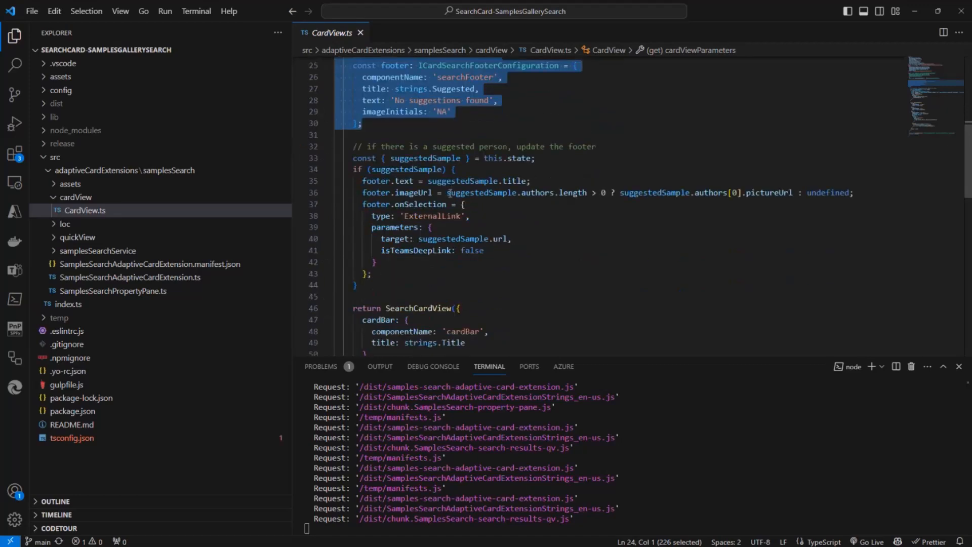
pyautogui.scroll(-3)
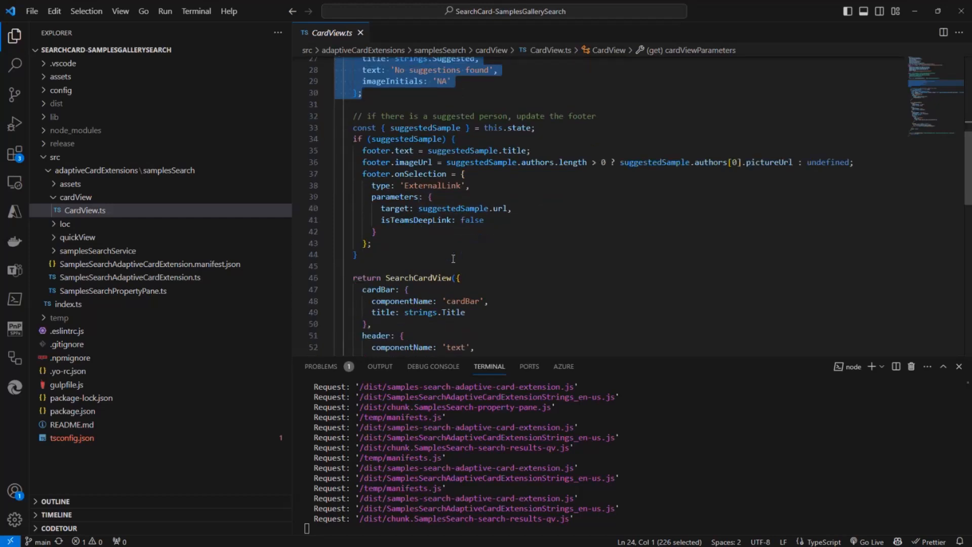
pyautogui.scroll(-3)
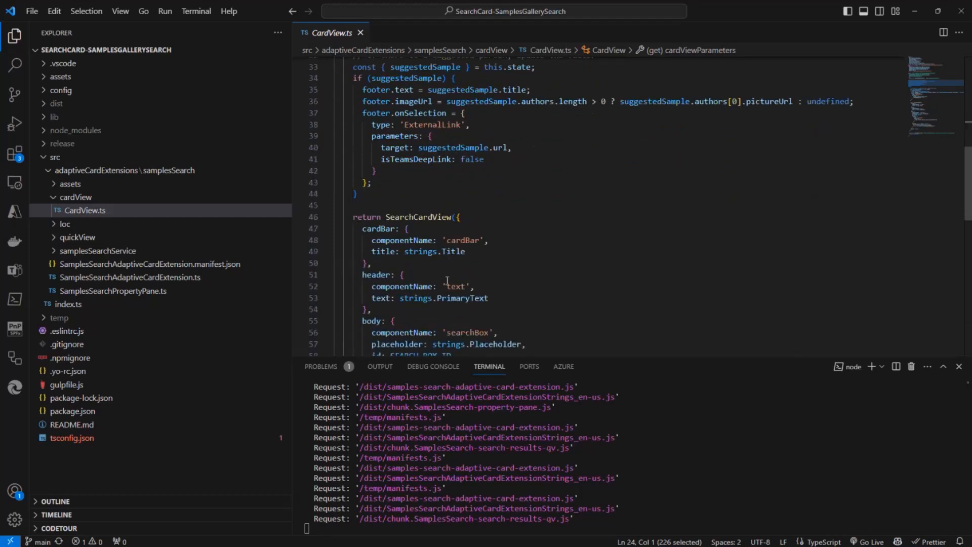
pyautogui.scroll(-3)
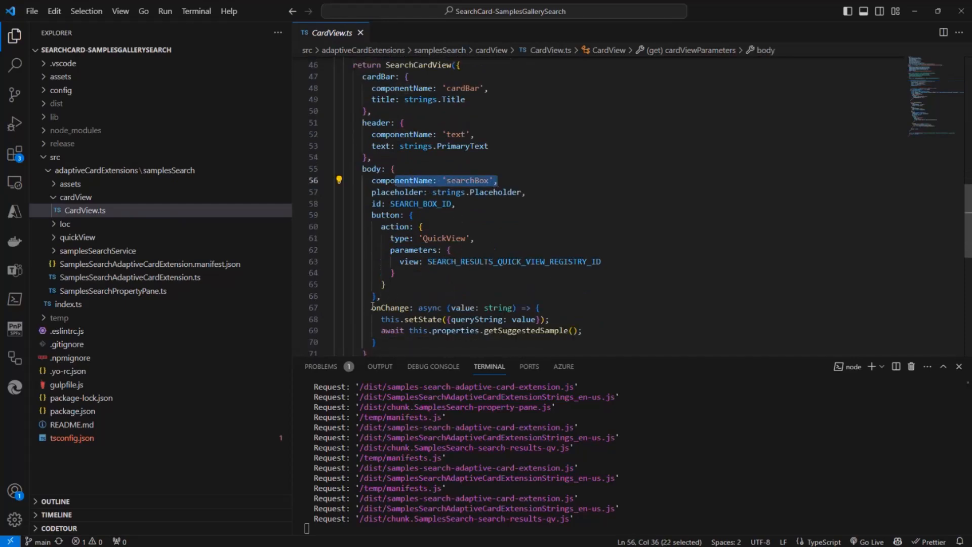
pyautogui.doubleClick(392, 307)
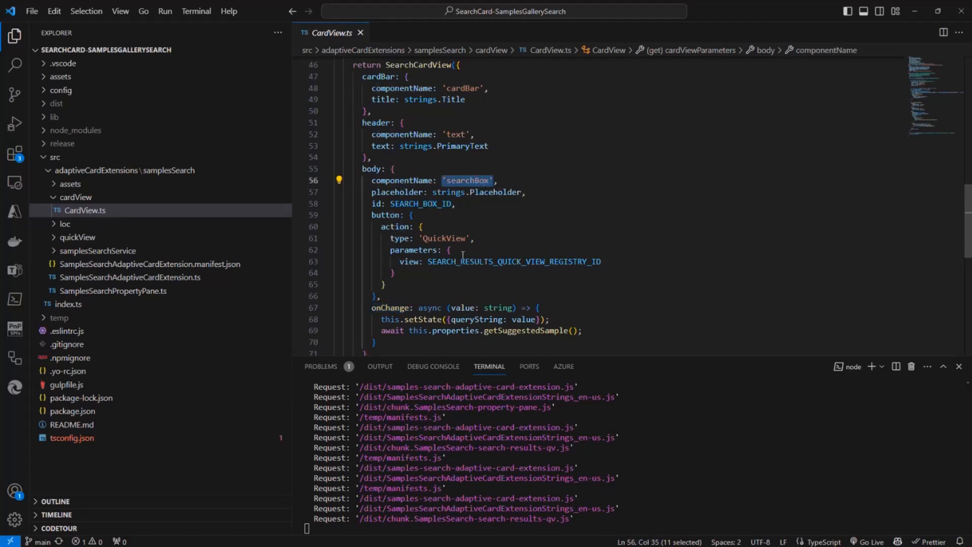
pyautogui.scroll(-3)
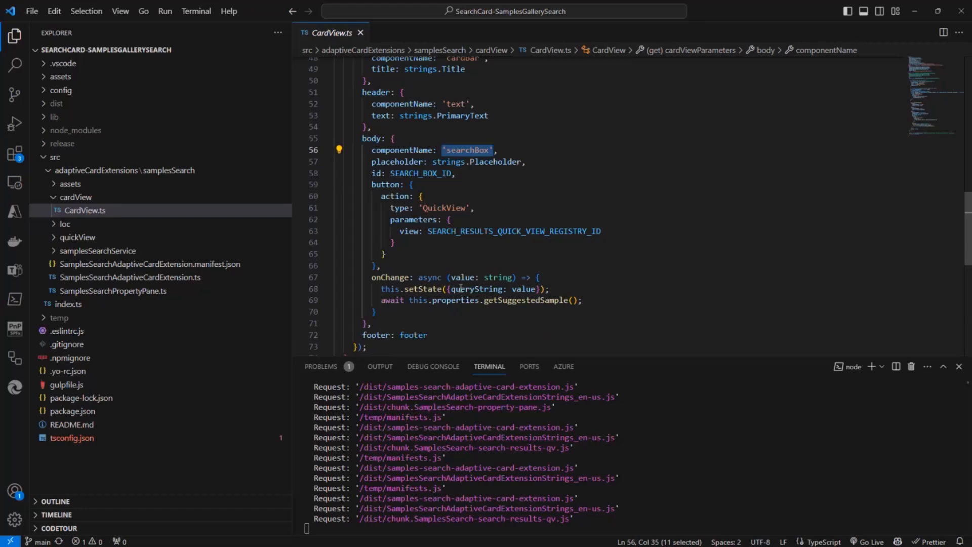
pyautogui.moveTo(425, 288)
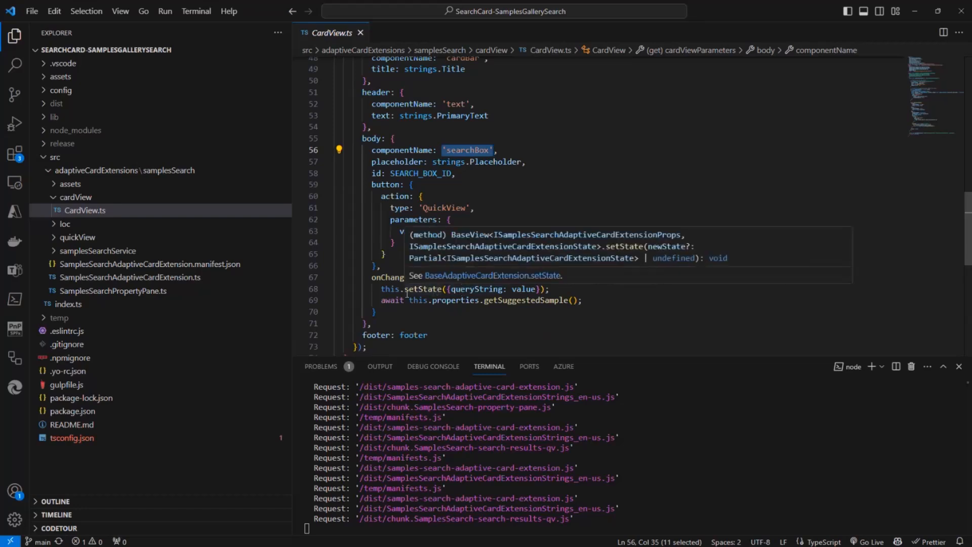
pyautogui.click(583, 300)
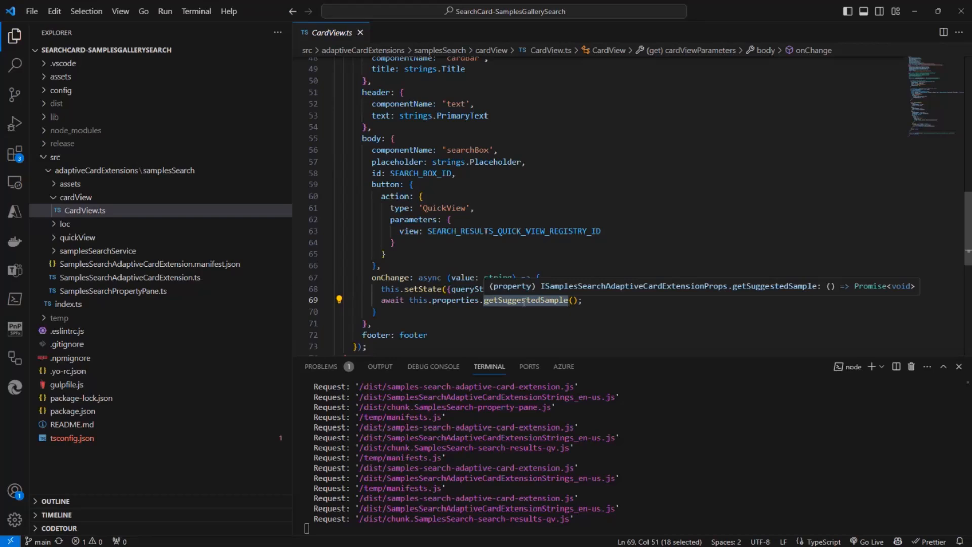
pyautogui.scroll(-3)
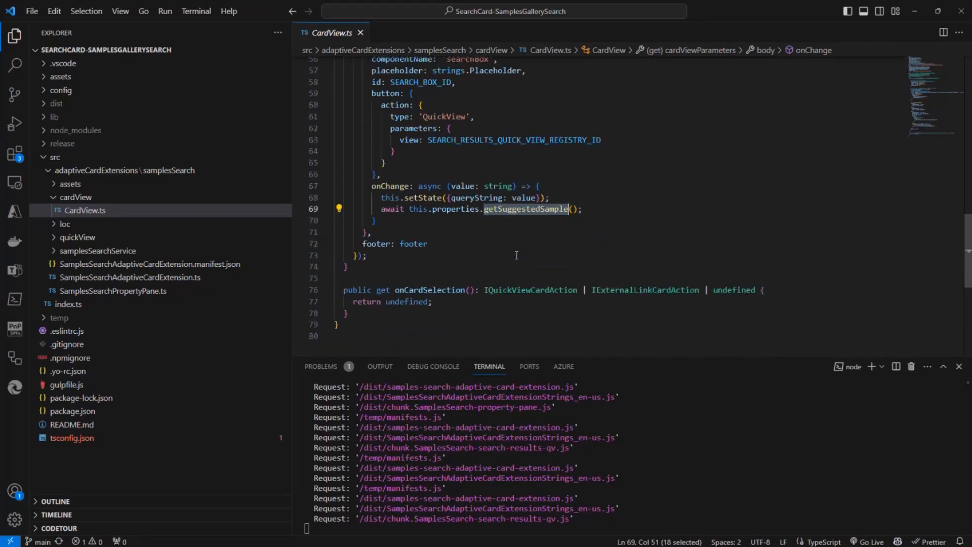
pyautogui.scroll(3)
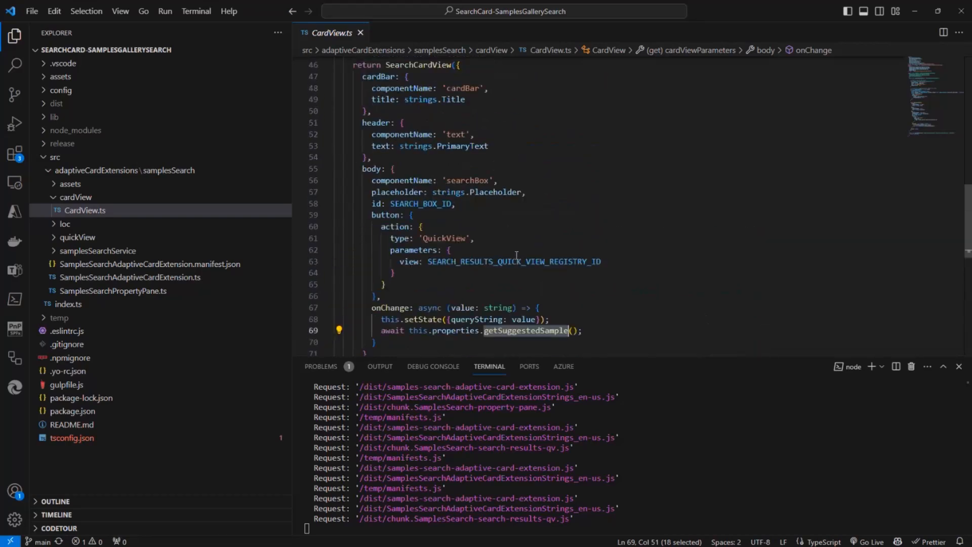
pyautogui.moveTo(496, 234)
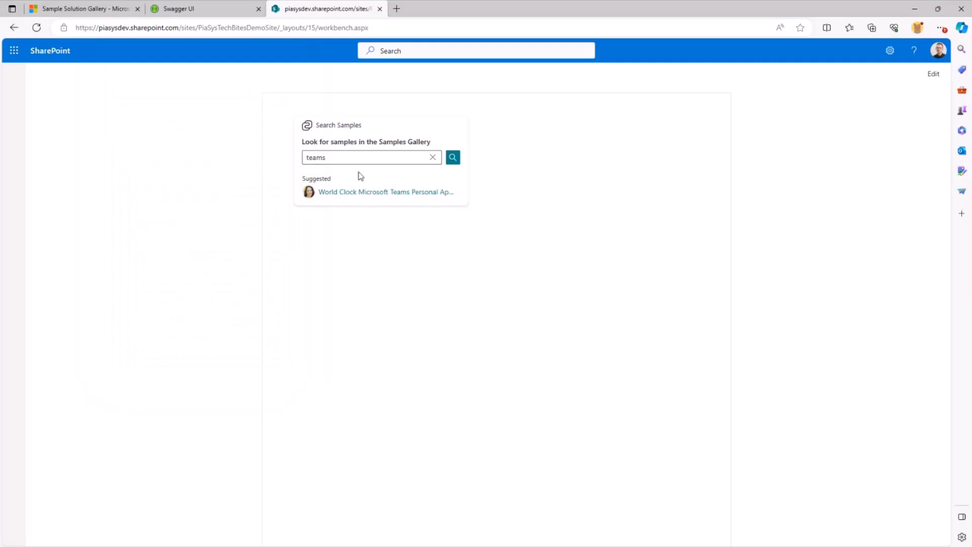
pyautogui.moveTo(440, 195)
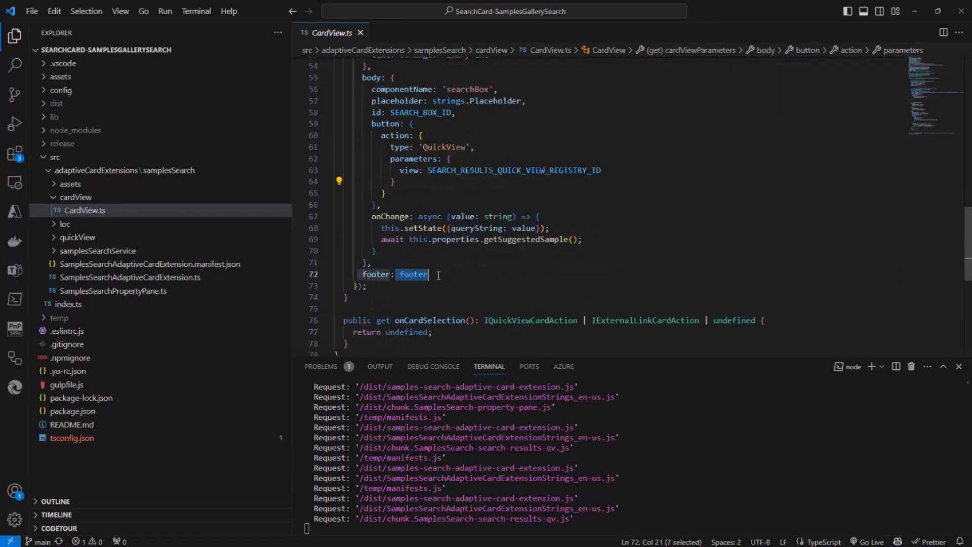
# Review the CardView.ts footer code, then expand the quickView folder
pyautogui.scroll(3)
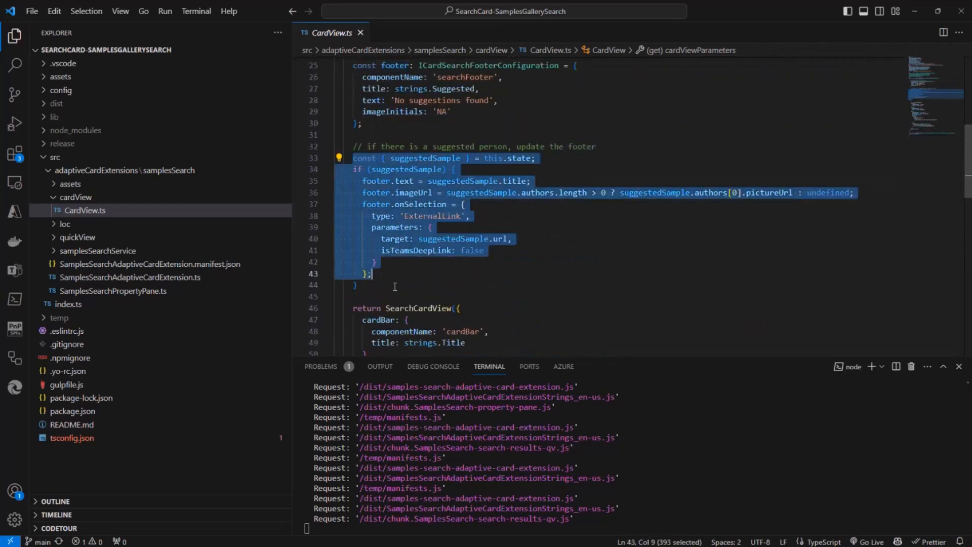
pyautogui.scroll(-3)
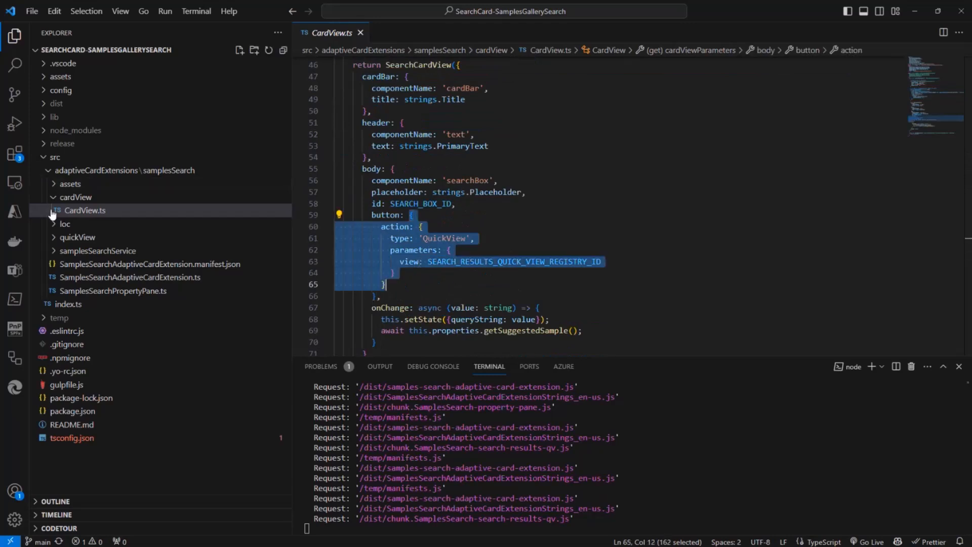
pyautogui.click(77, 237)
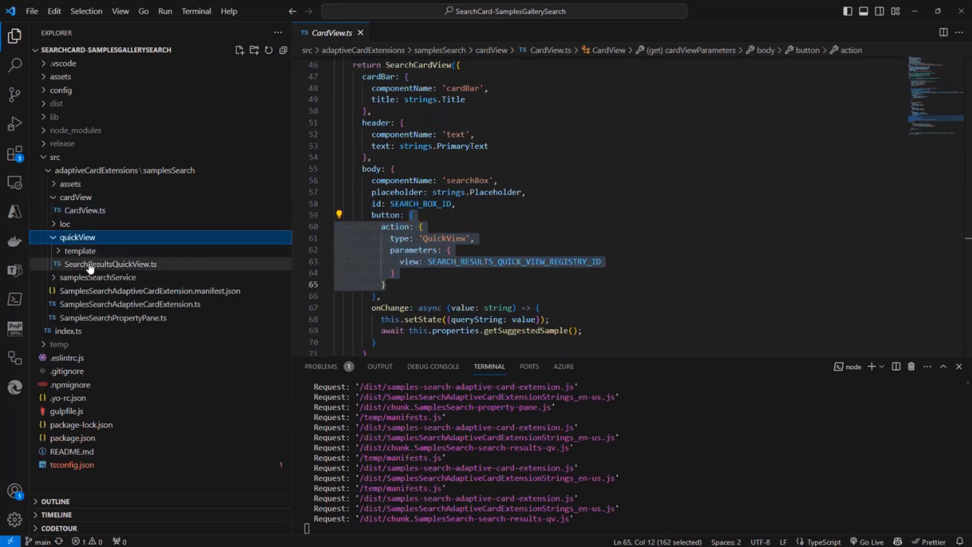
# Open SearchResultsQuickView.ts and highlight its searchResults field and data getter
pyautogui.click(111, 263)
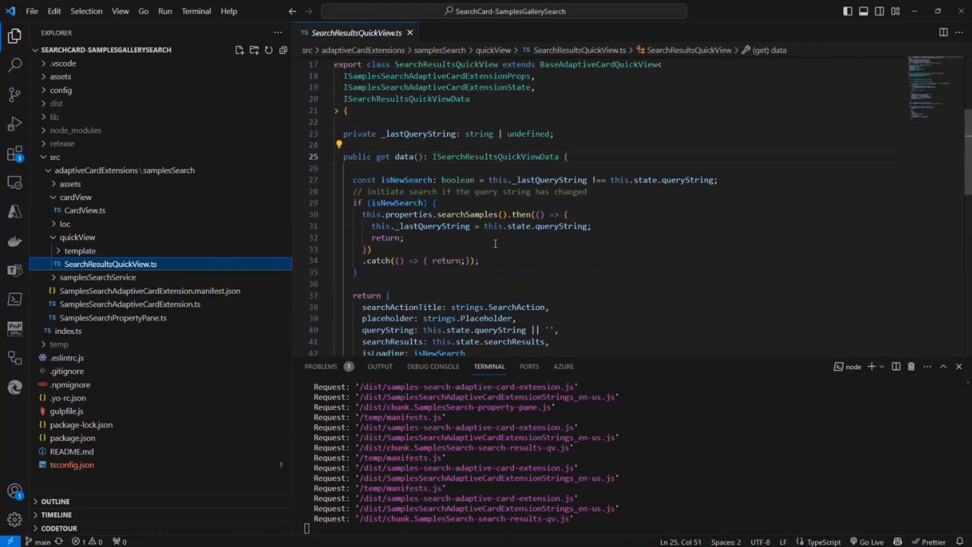
pyautogui.scroll(3)
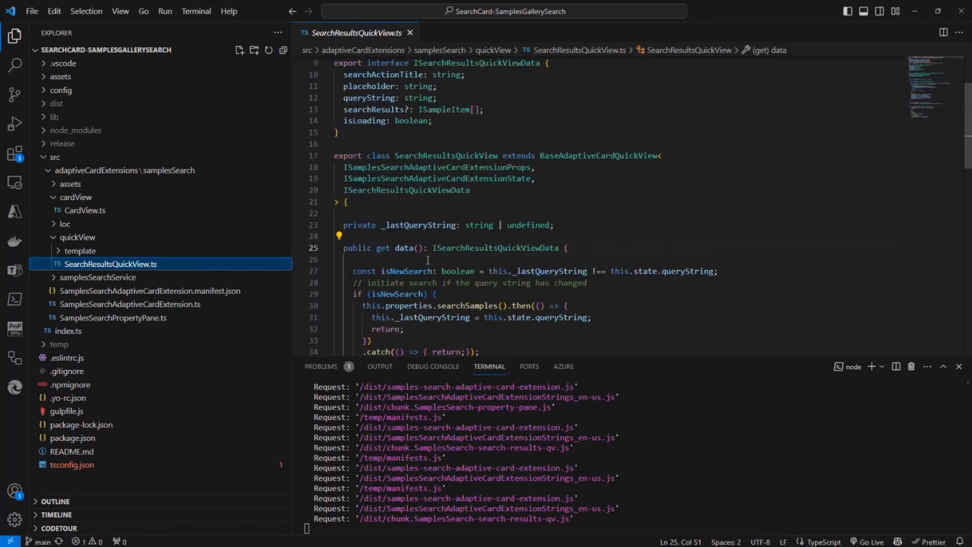
pyautogui.moveTo(411, 225)
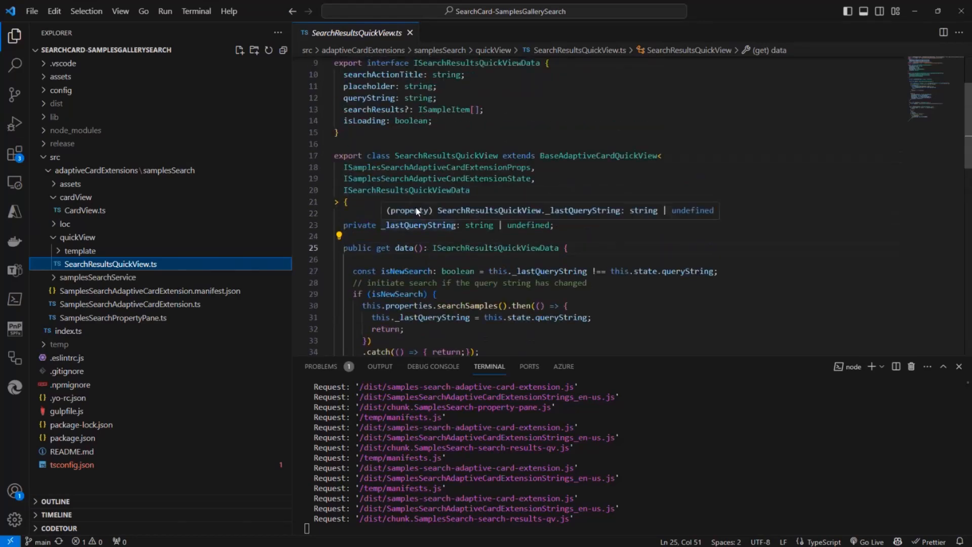
pyautogui.moveTo(443, 197)
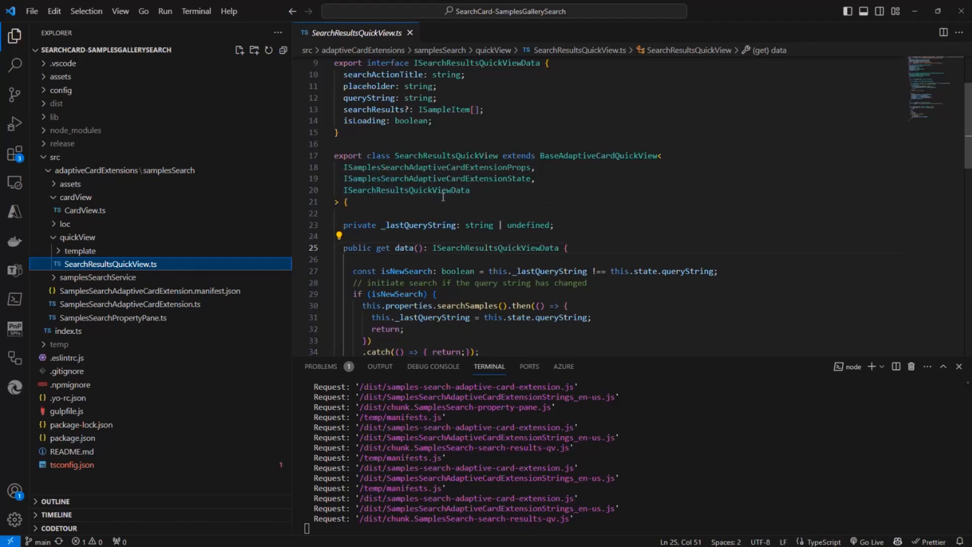
pyautogui.doubleClick(369, 109)
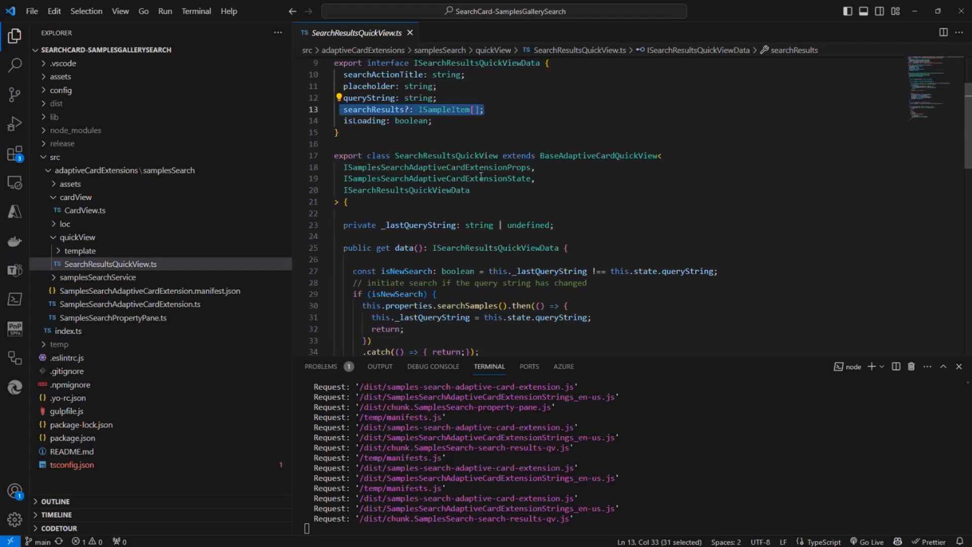
pyautogui.scroll(-3)
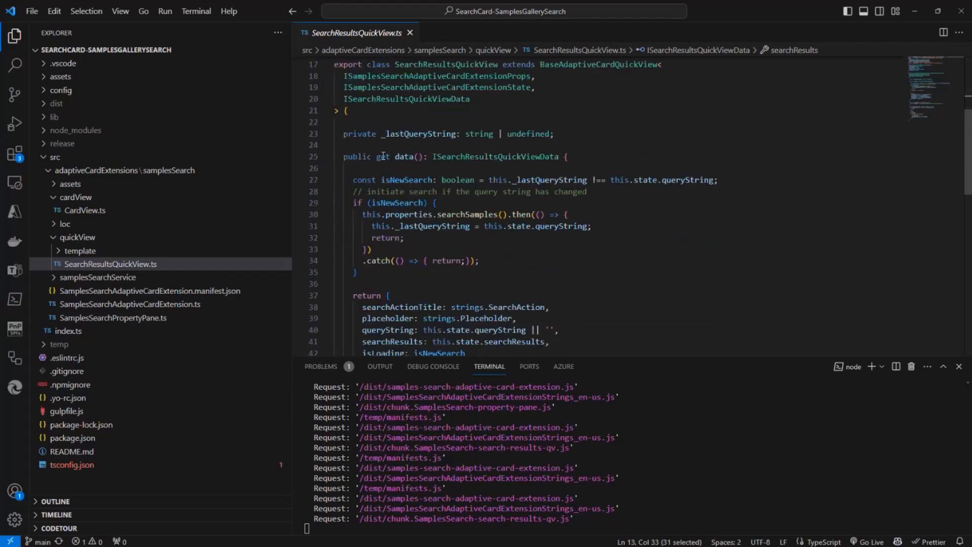
pyautogui.doubleClick(395, 156)
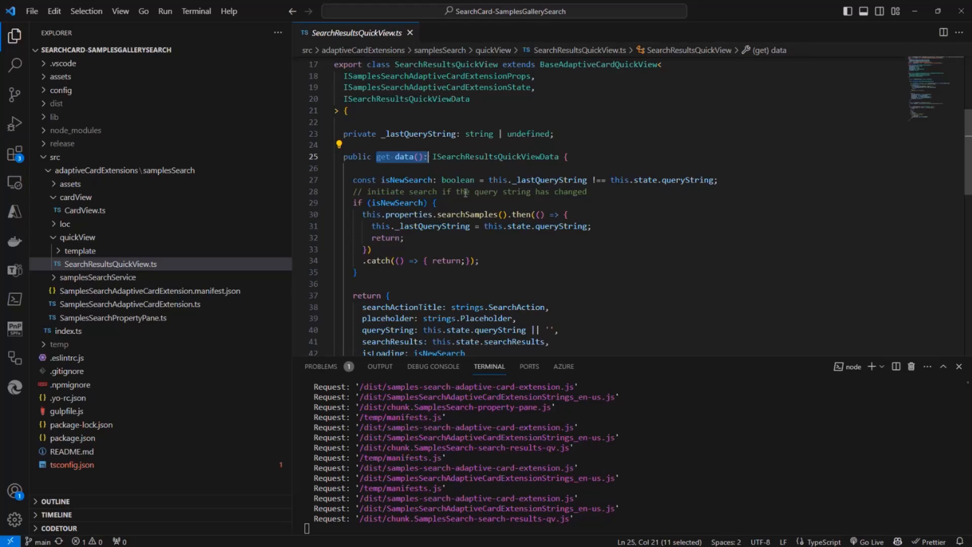
# Scroll through the rest of the quick view code and expand the template folder
pyautogui.scroll(-3)
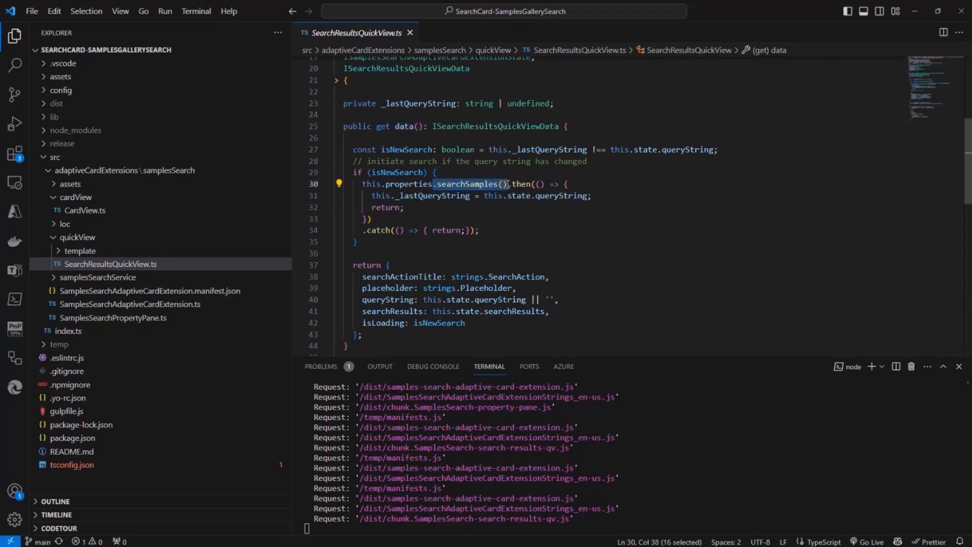
pyautogui.scroll(-3)
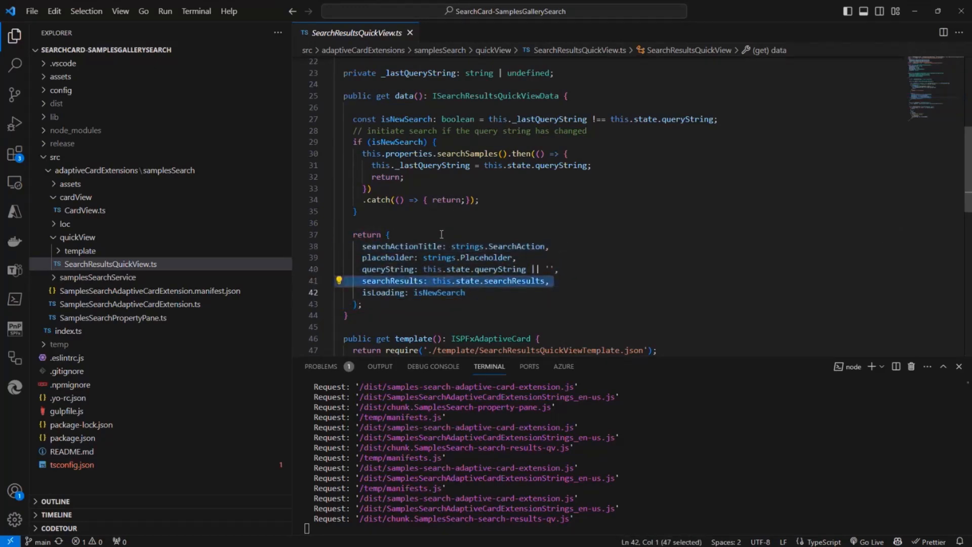
pyautogui.moveTo(449, 227)
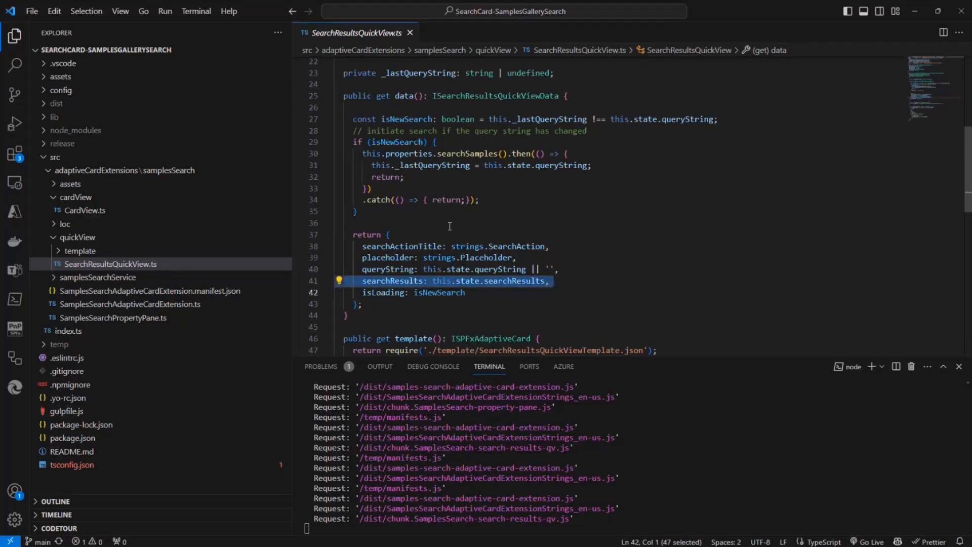
pyautogui.click(81, 251)
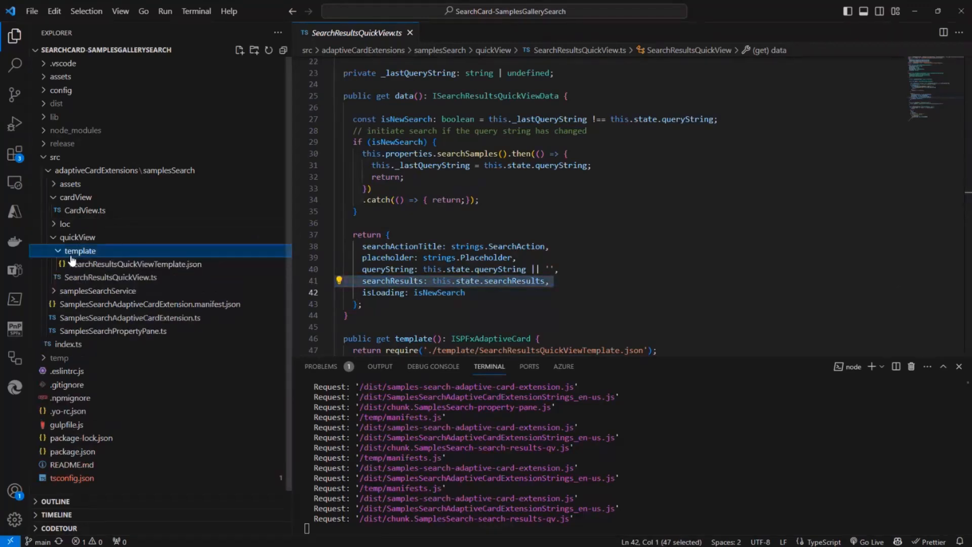
# Open SearchResultsQuickViewTemplate.json and scroll through its search input, results container and open-URL action
pyautogui.click(133, 263)
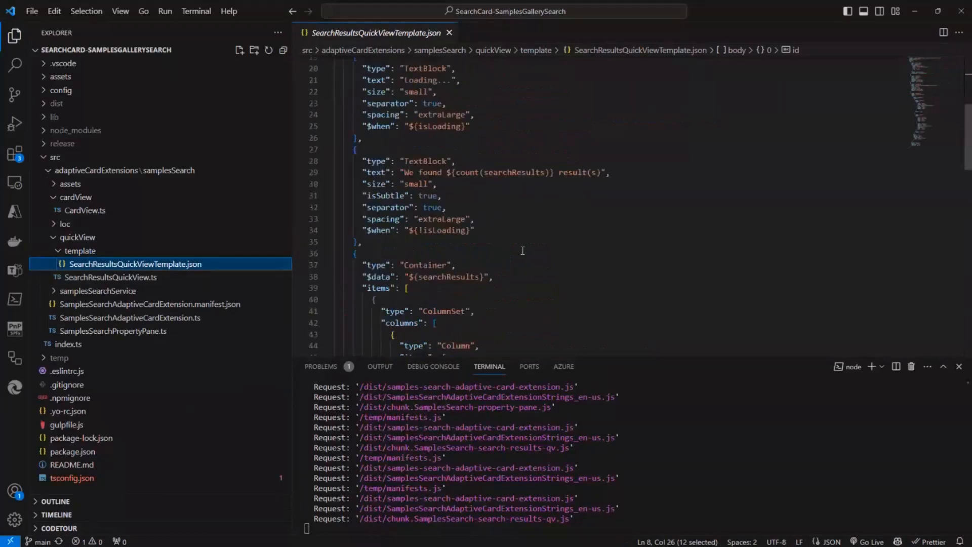
pyautogui.scroll(3)
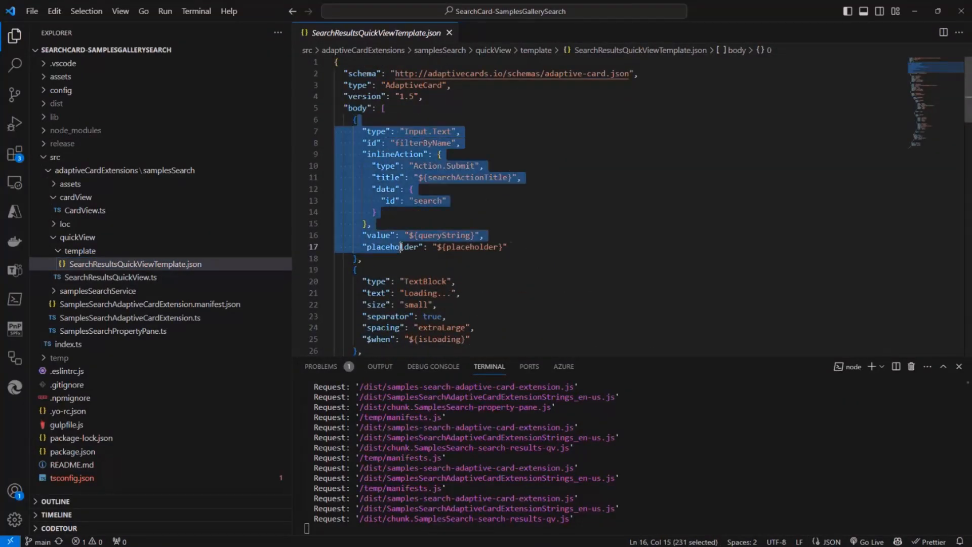
pyautogui.scroll(-3)
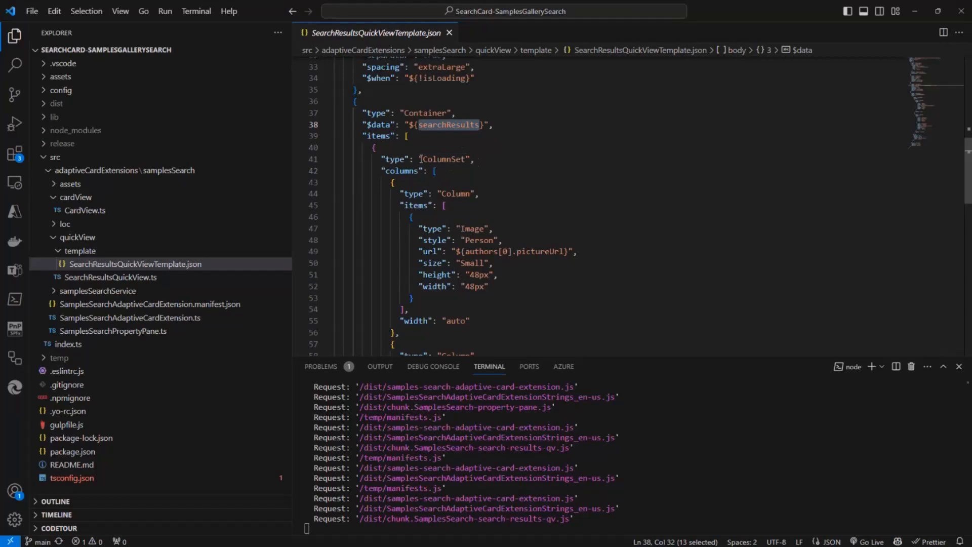
pyautogui.scroll(-3)
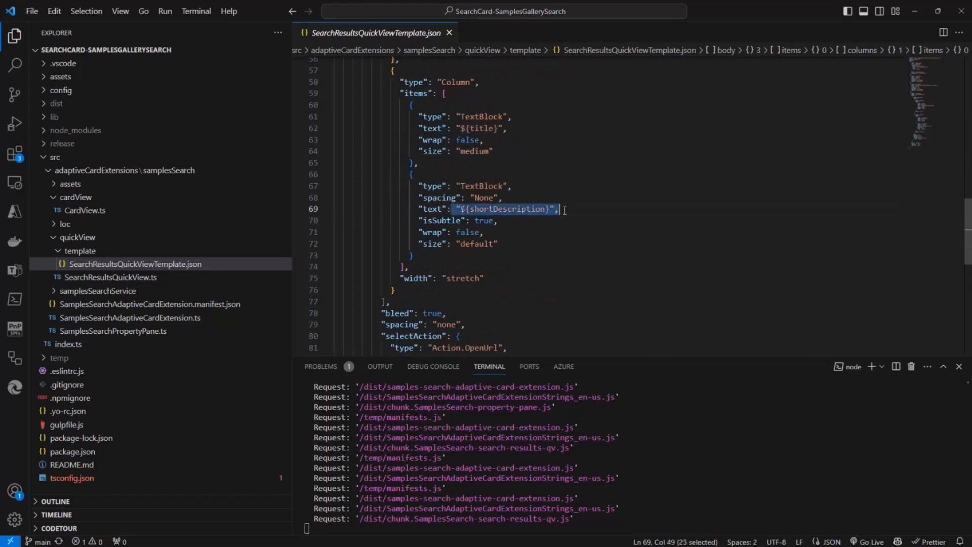
pyautogui.scroll(-3)
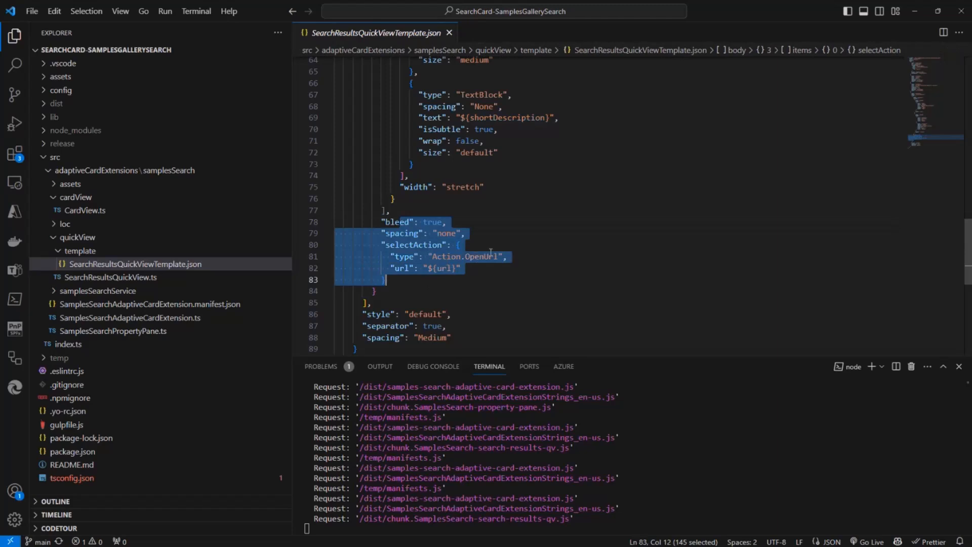
pyautogui.moveTo(513, 273)
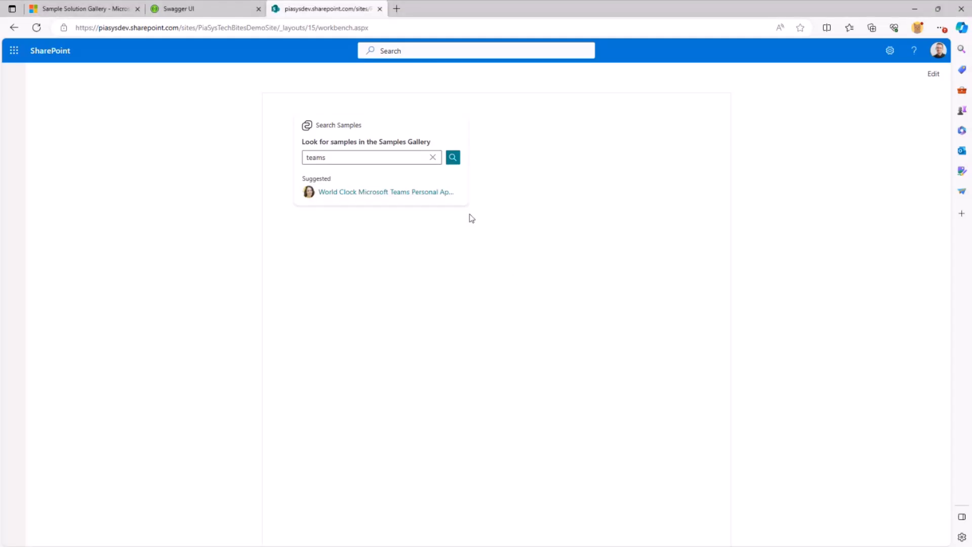
# Show the card's teams sample results, rerun the search for 'views', and return to VS Code
pyautogui.click(452, 157)
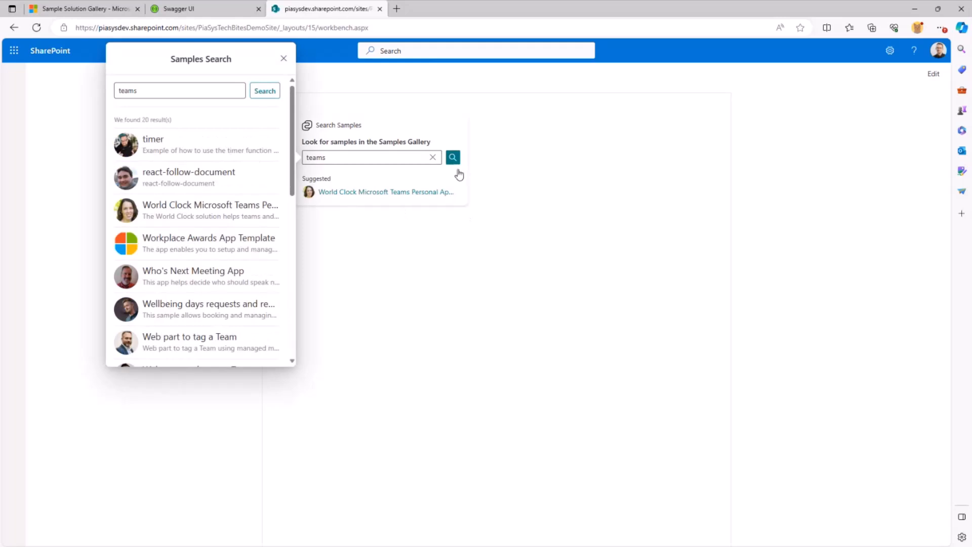
pyautogui.moveTo(71, 82)
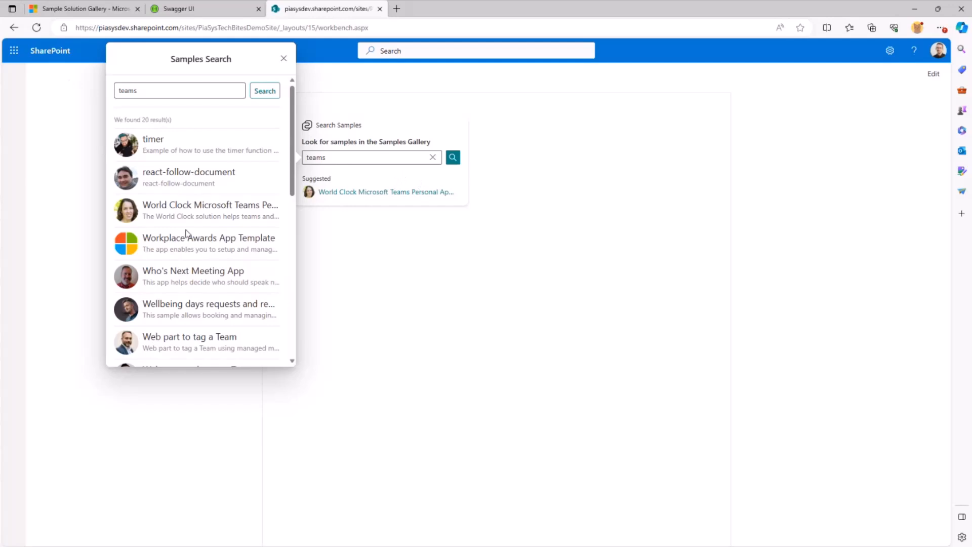
pyautogui.moveTo(182, 110)
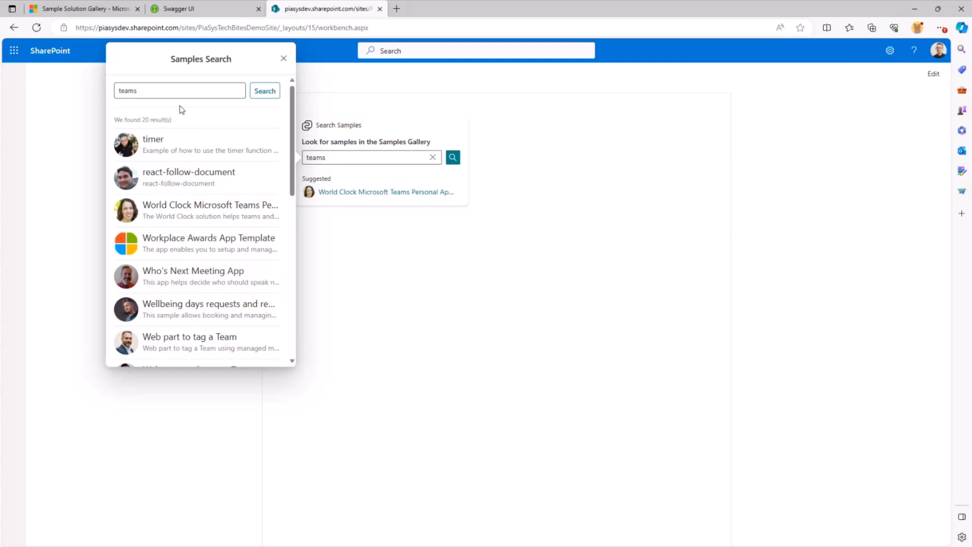
pyautogui.write('view')
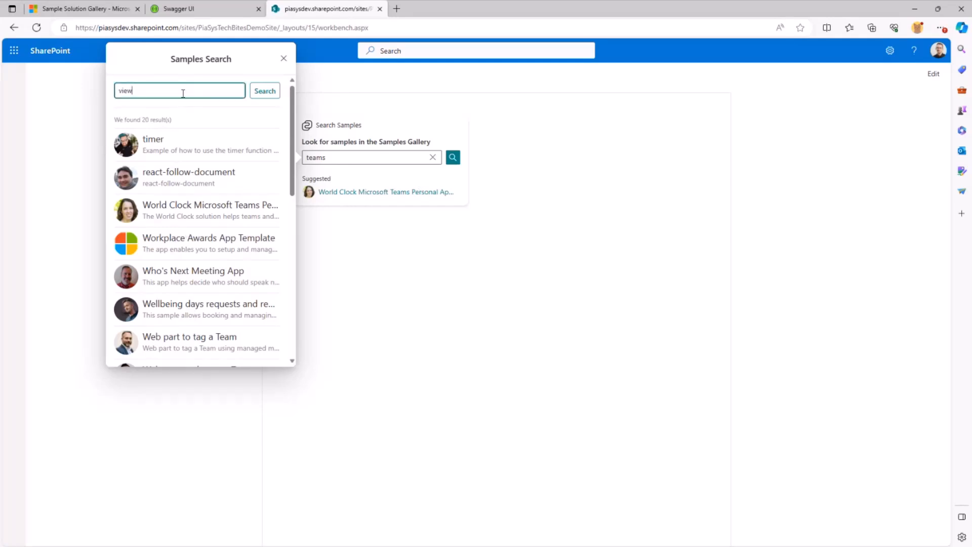
pyautogui.click(265, 91)
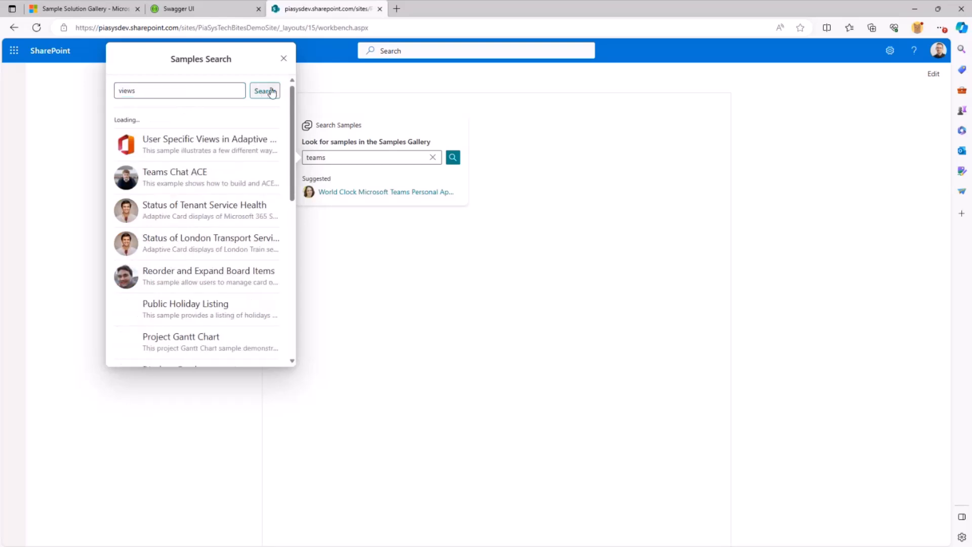
pyautogui.click(265, 90)
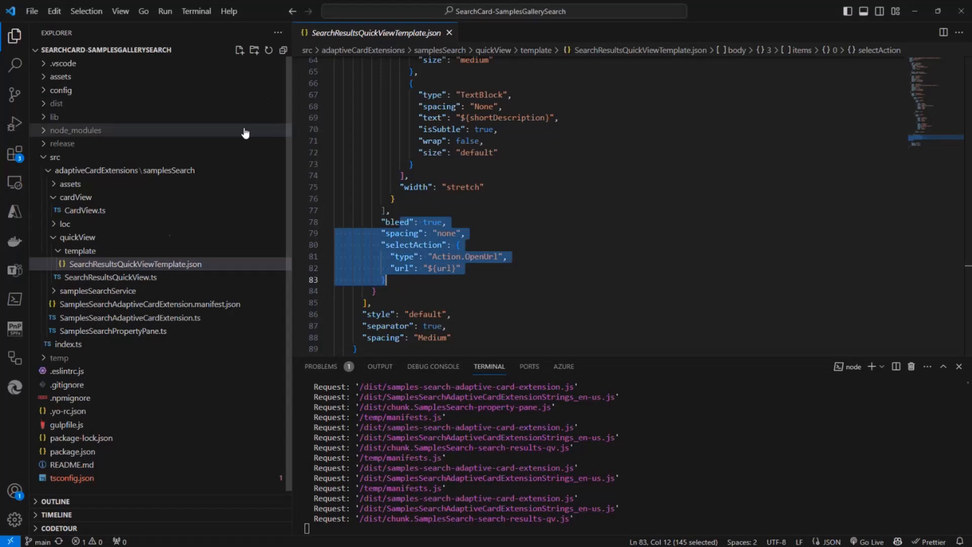
pyautogui.moveTo(95, 228)
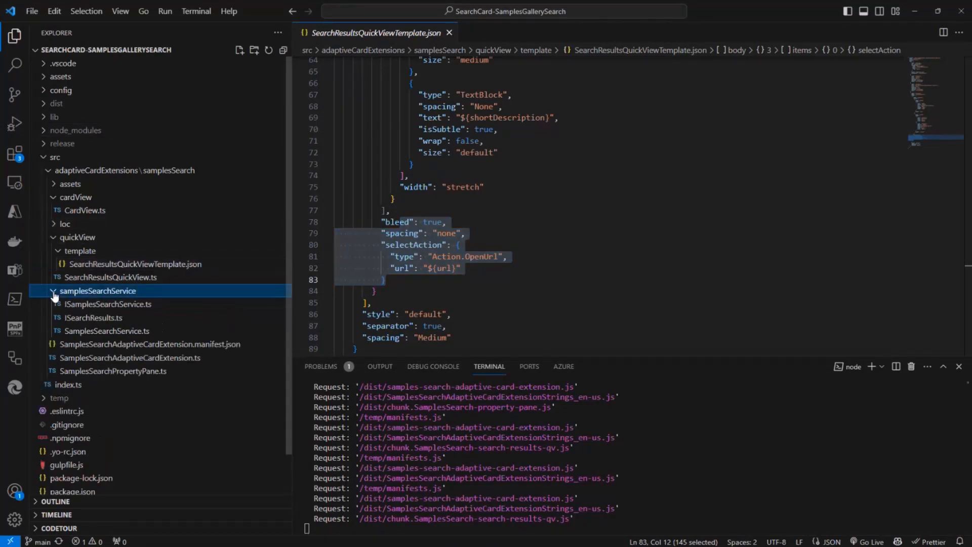
# Expand samplesSearchService, view ISamplesSearchService.ts, then open SamplesSearchService.ts
pyautogui.click(108, 304)
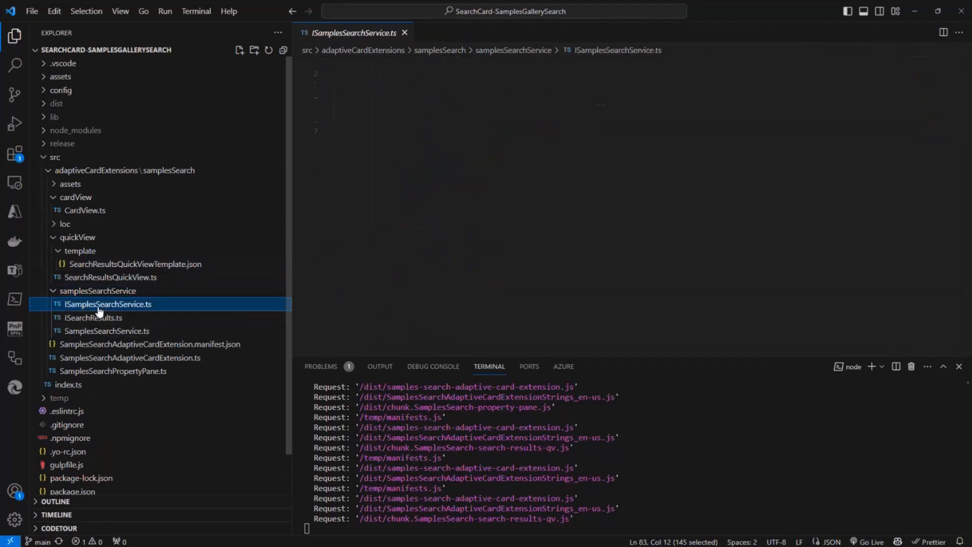
pyautogui.click(108, 304)
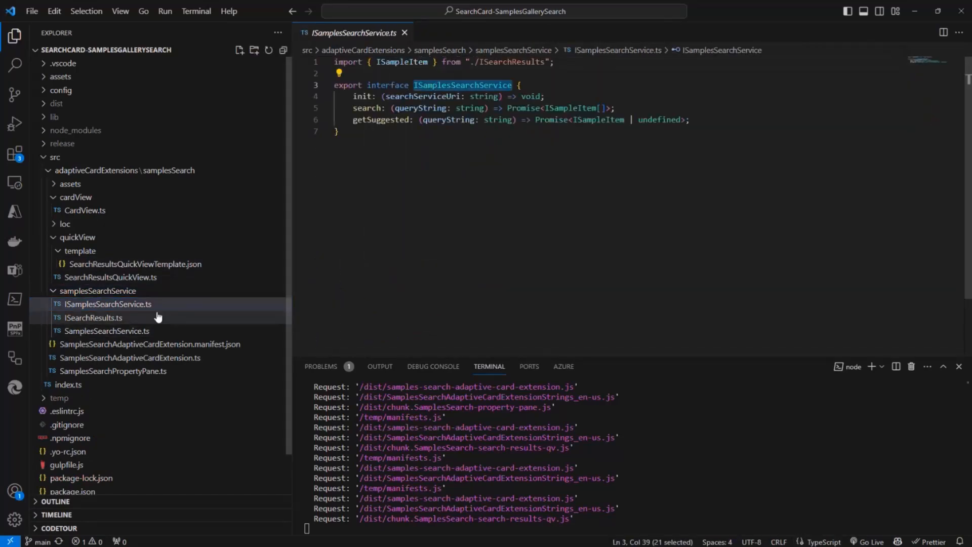
pyautogui.click(107, 331)
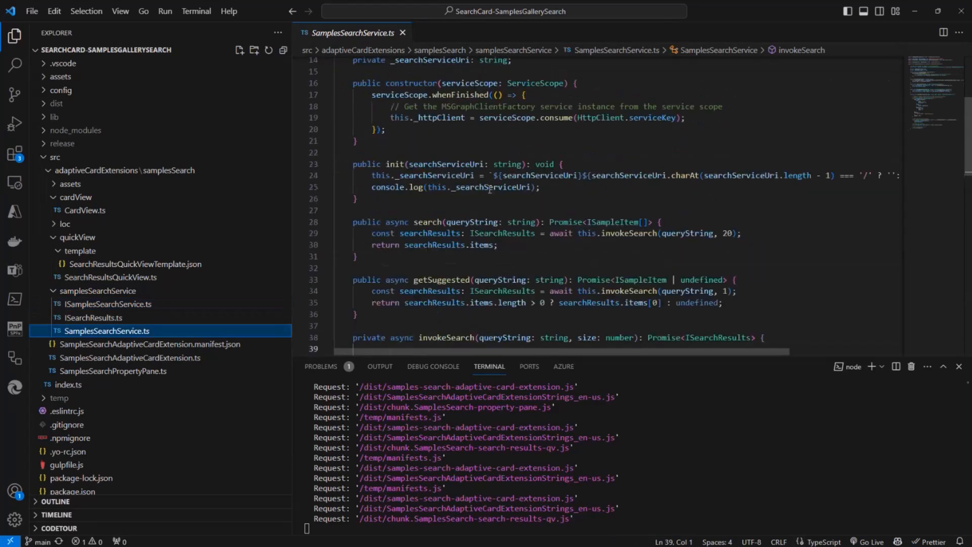
# Review the SamplesSearchService constructor, highlighting its serviceScope parameter
pyautogui.scroll(3)
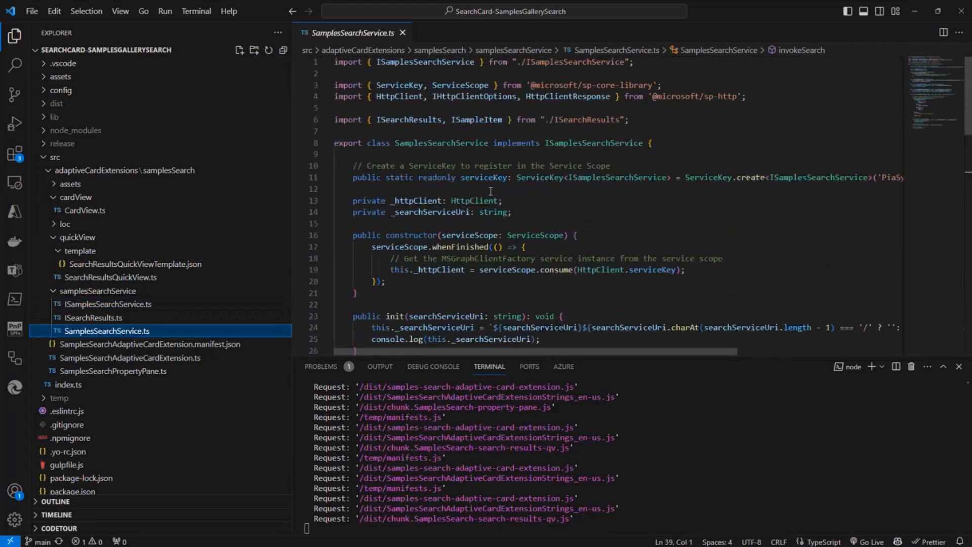
pyautogui.doubleClick(442, 143)
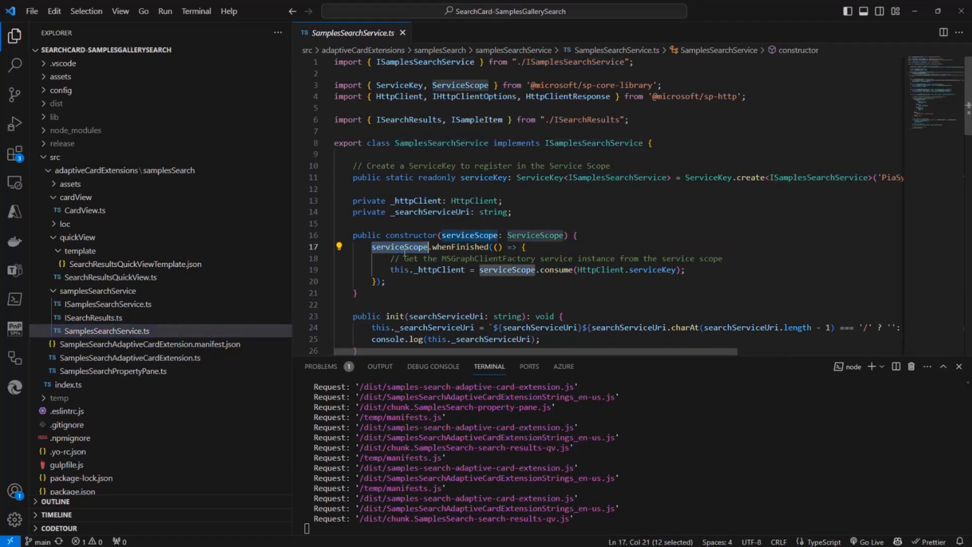
pyautogui.scroll(-3)
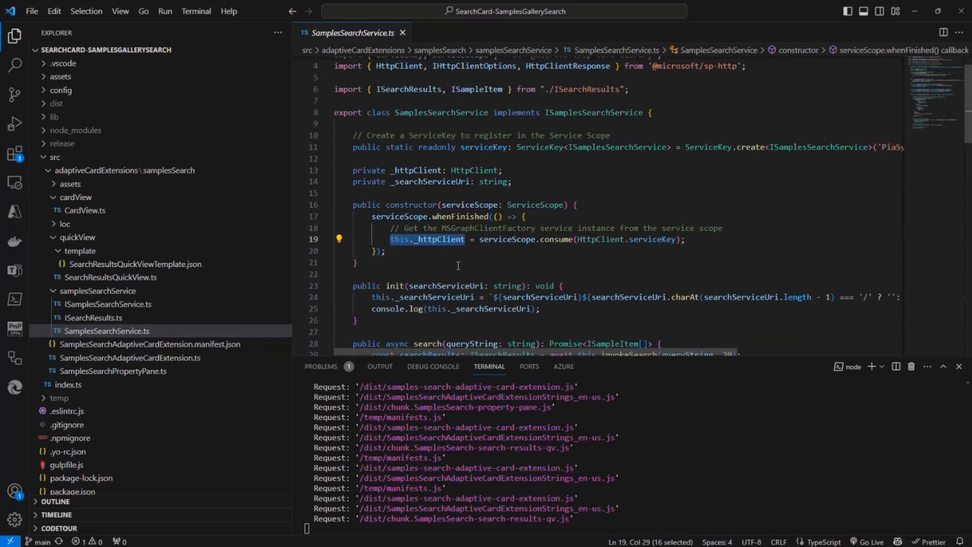
pyautogui.scroll(-3)
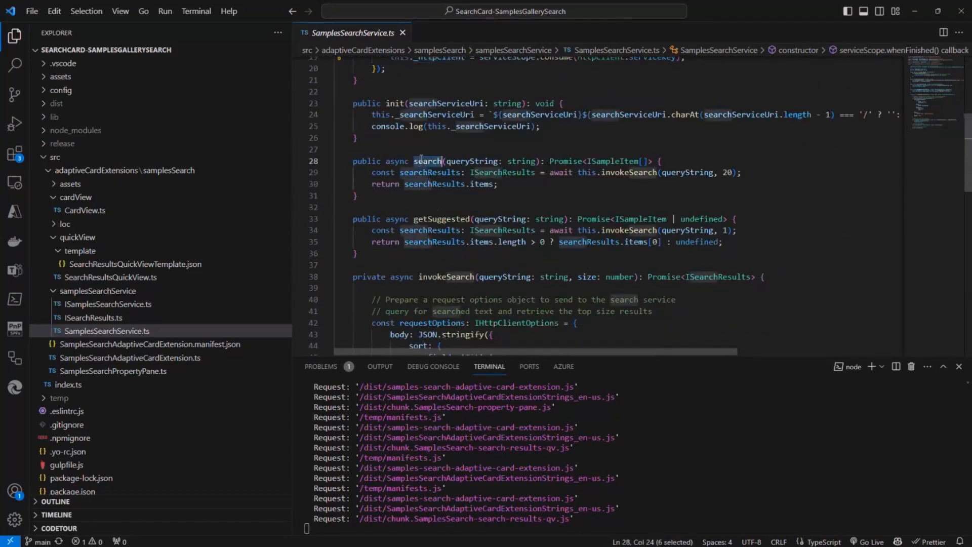
# Highlight the search method, review invokeSearch's POST request options, then open CardView.ts
pyautogui.doubleClick(440, 218)
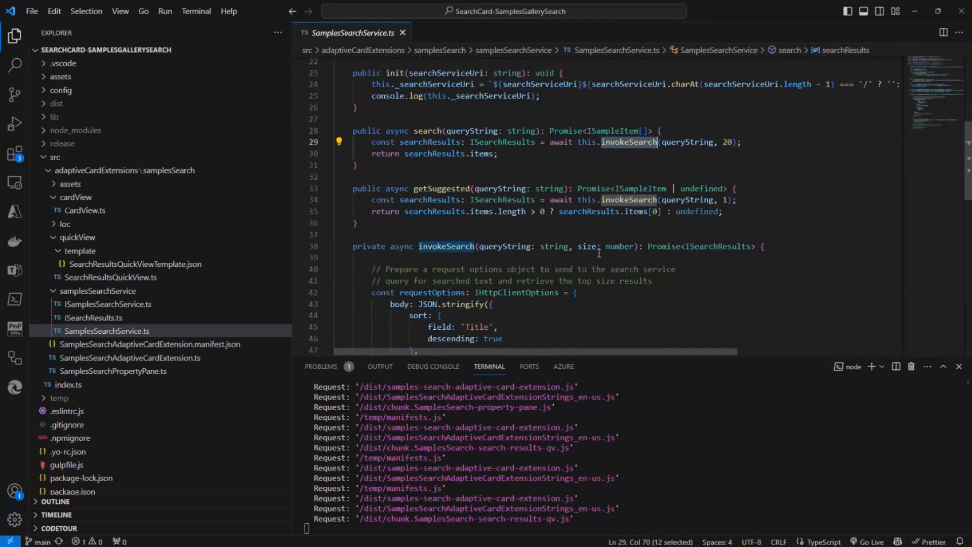
pyautogui.scroll(-3)
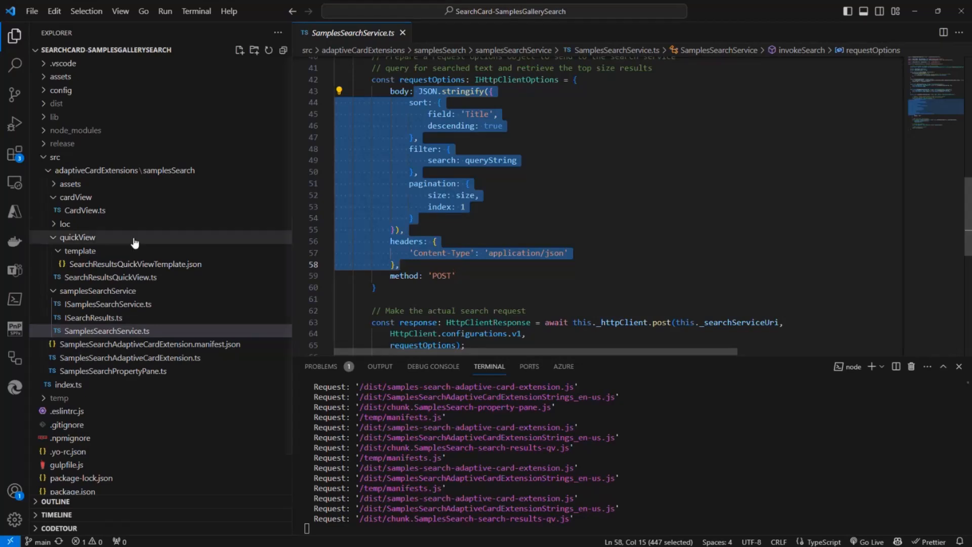
pyautogui.click(85, 210)
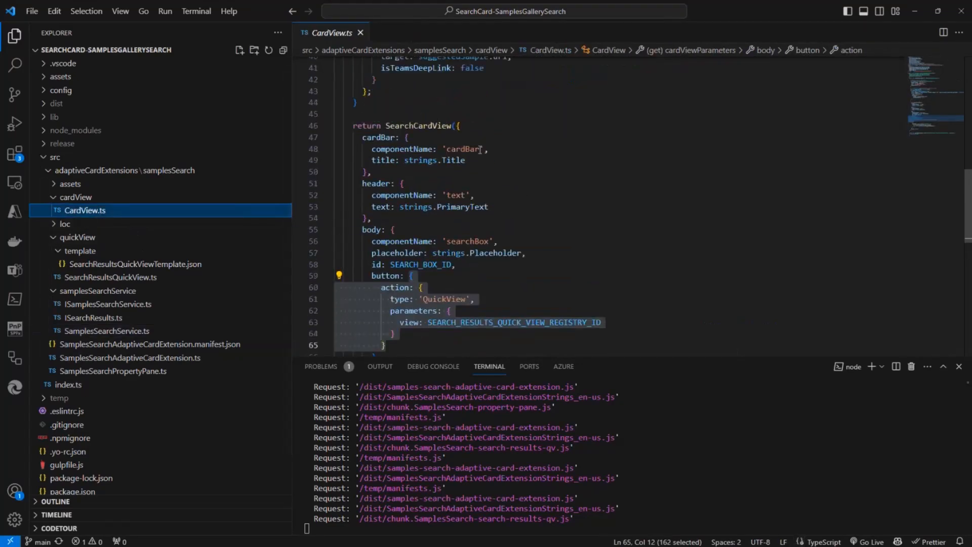